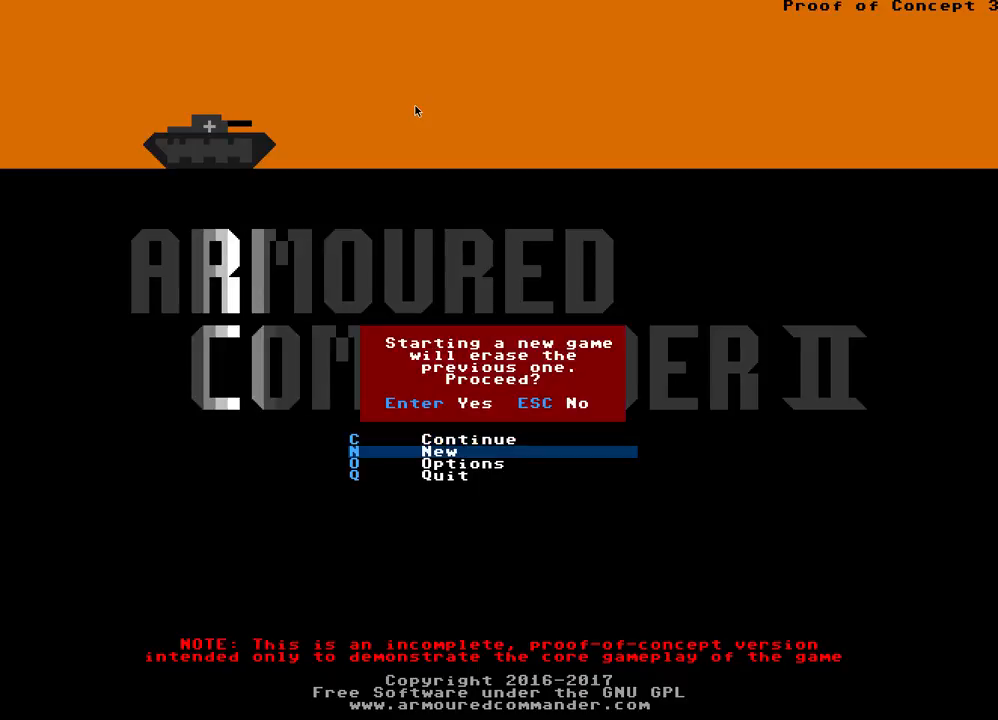
Step: Confirm erasing the previous game so the Spearhead scenario briefing appears
{"action": "key", "text": "enter"}
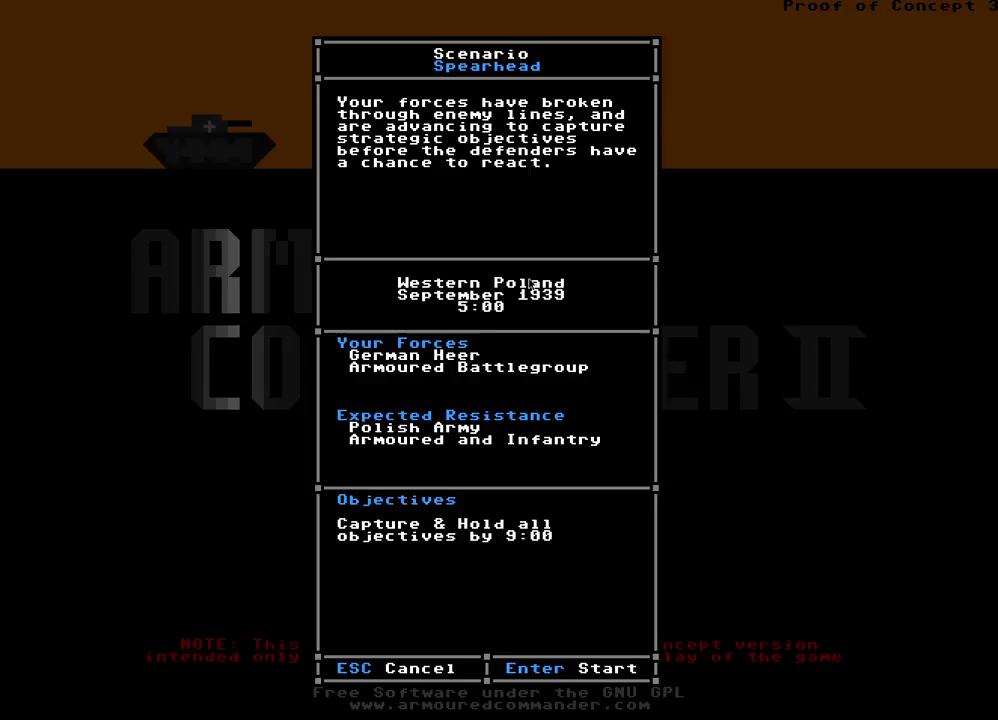
{"action": "mouse_move", "coordinate": [544, 308]}
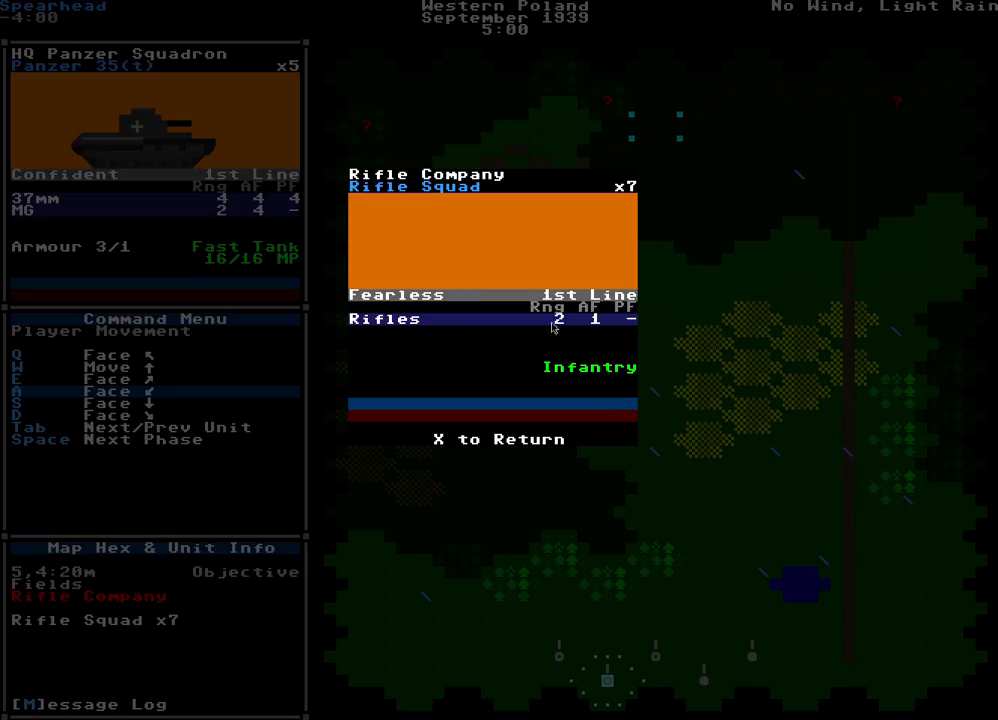
{"action": "mouse_move", "coordinate": [560, 268]}
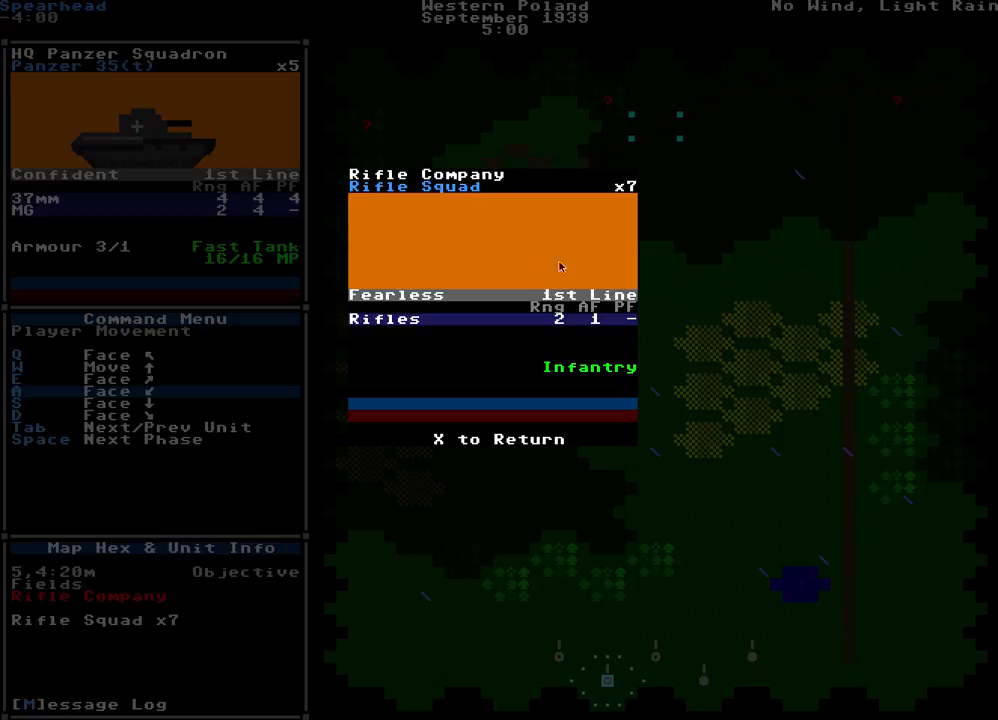
{"action": "mouse_move", "coordinate": [524, 304]}
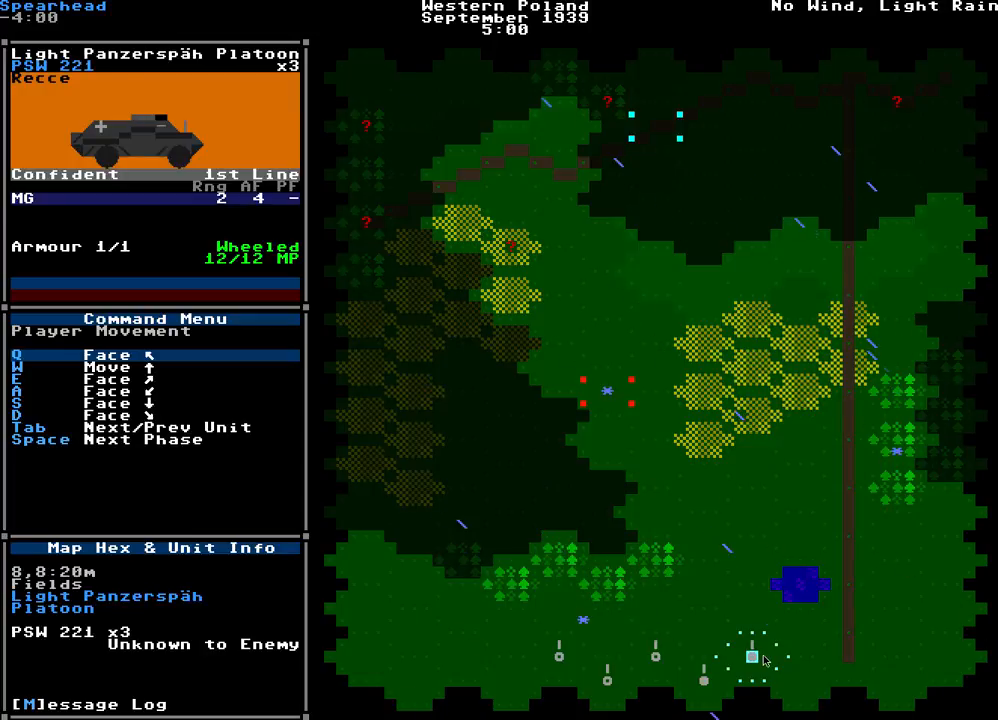
{"action": "key", "text": "Tab"}
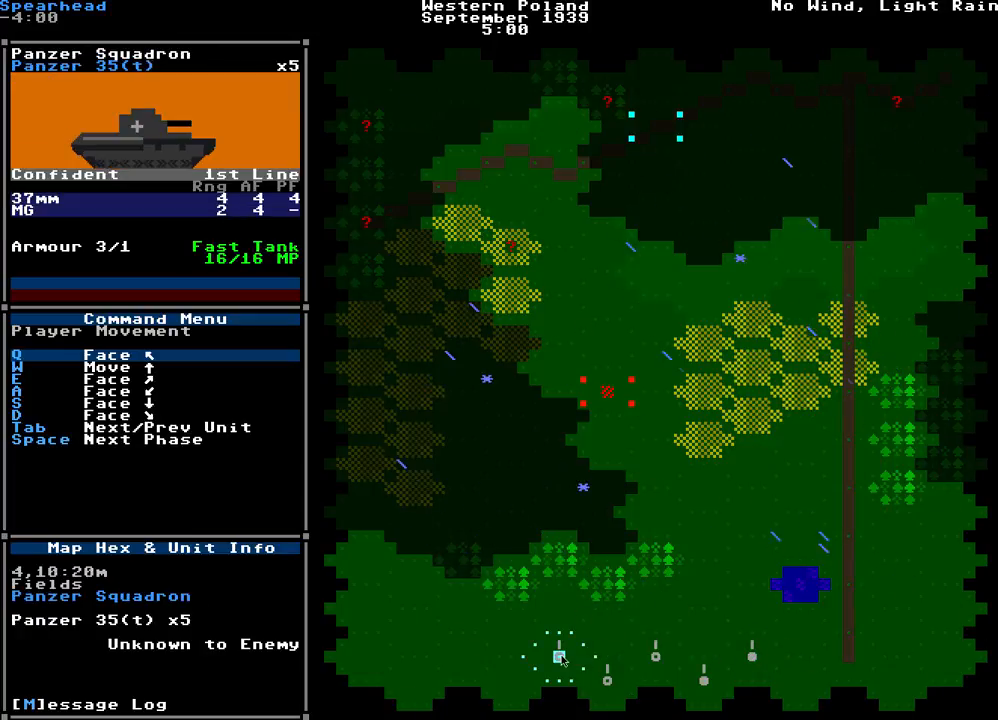
{"action": "key", "text": "Tab"}
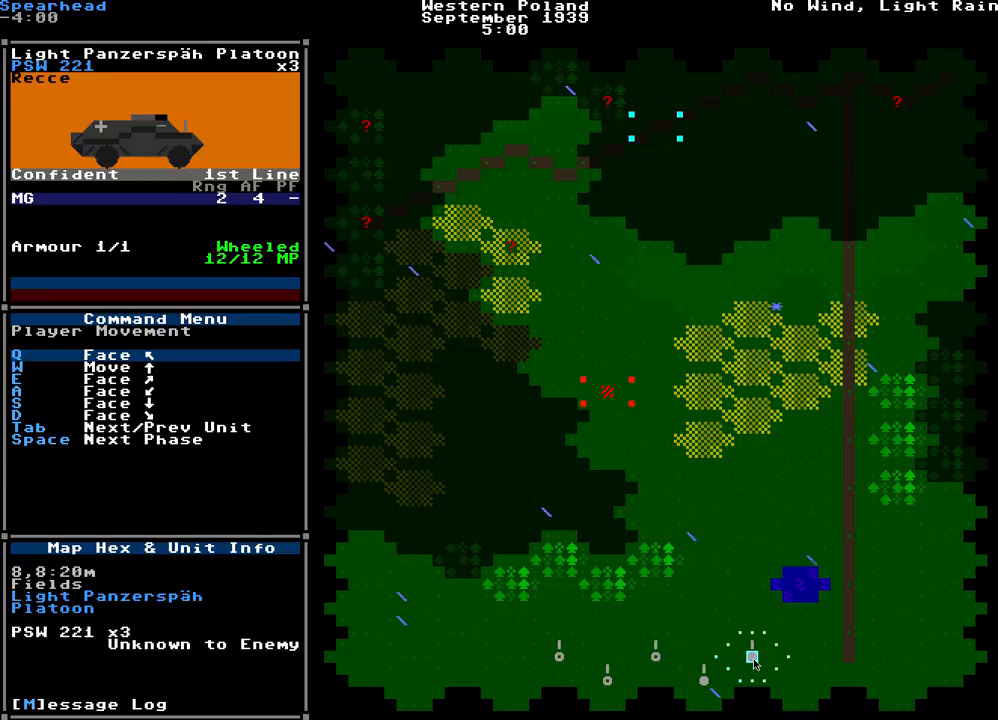
{"action": "key", "text": "Tab"}
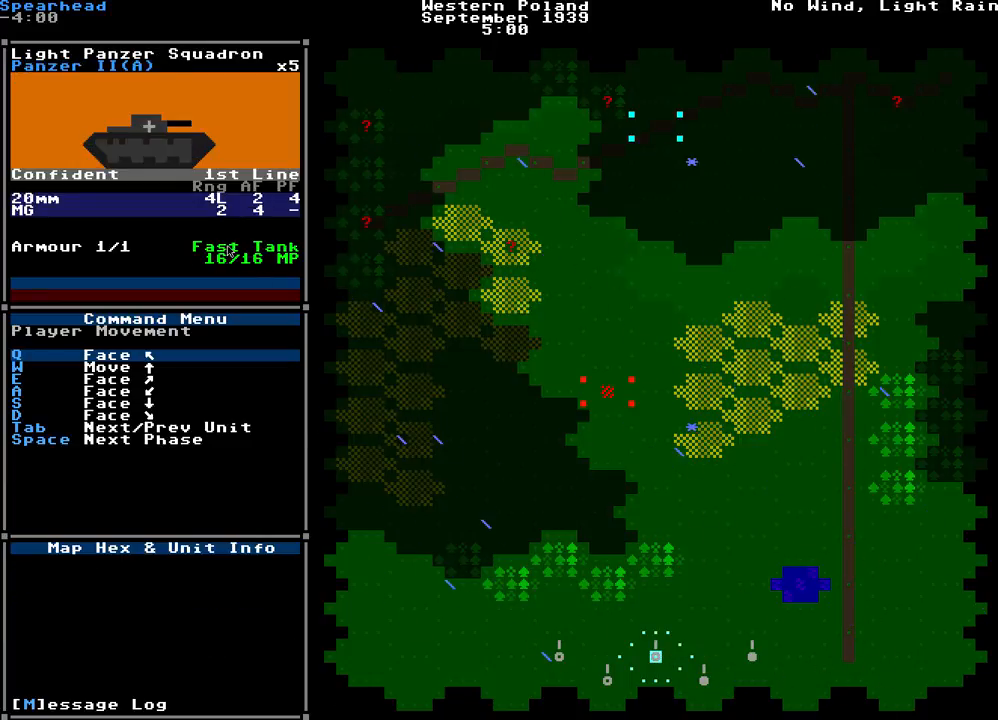
{"action": "key", "text": "Tab"}
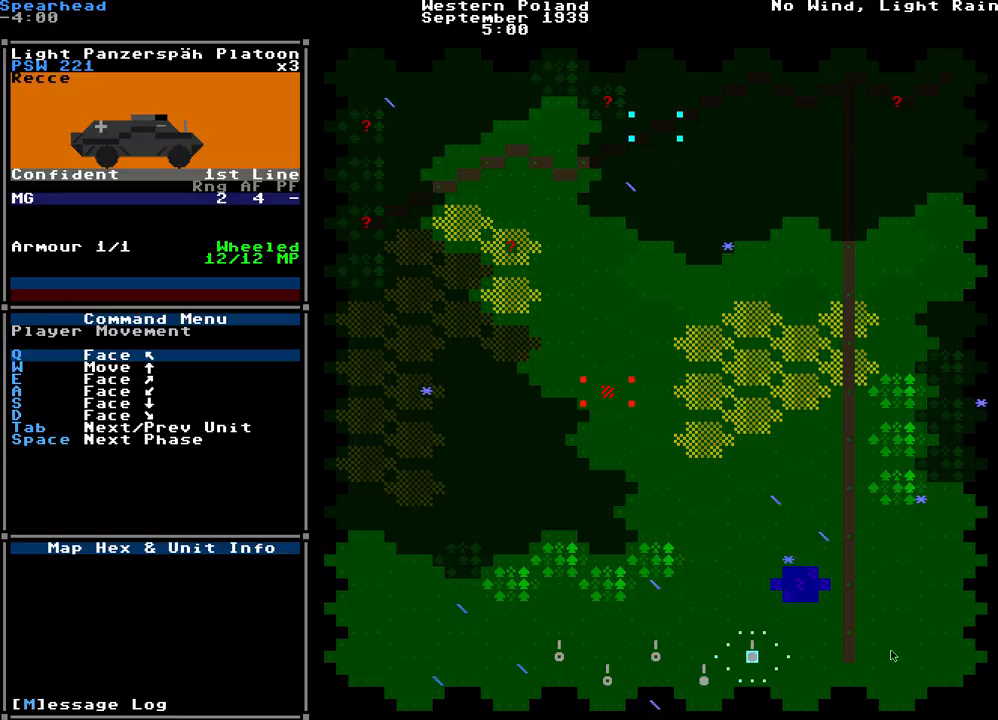
{"action": "mouse_move", "coordinate": [640, 644]}
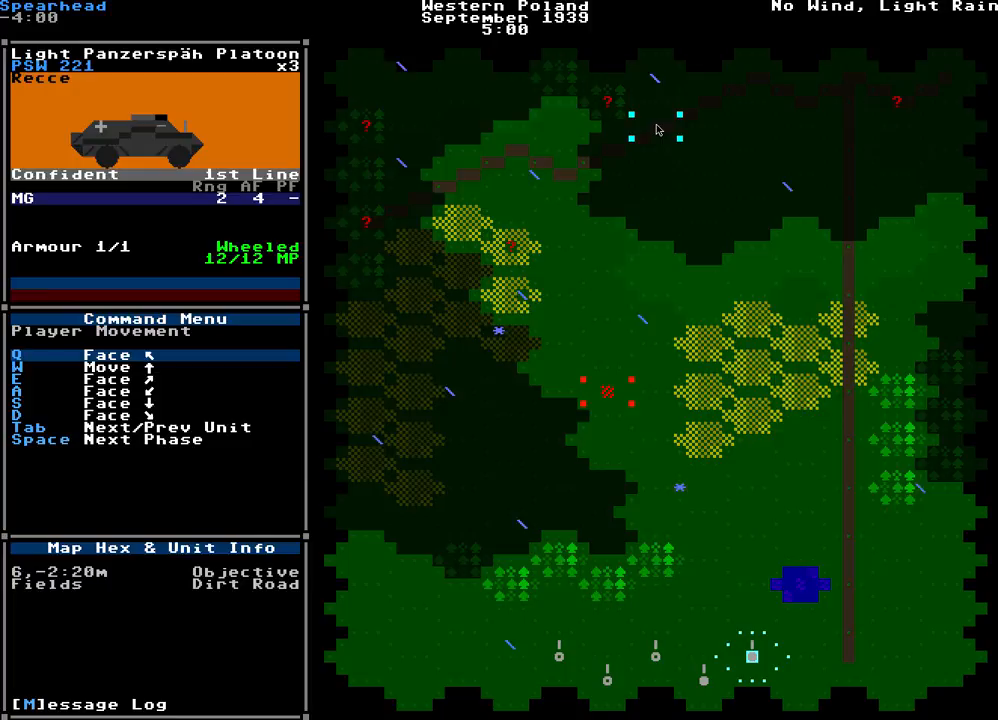
{"action": "mouse_move", "coordinate": [610, 392]}
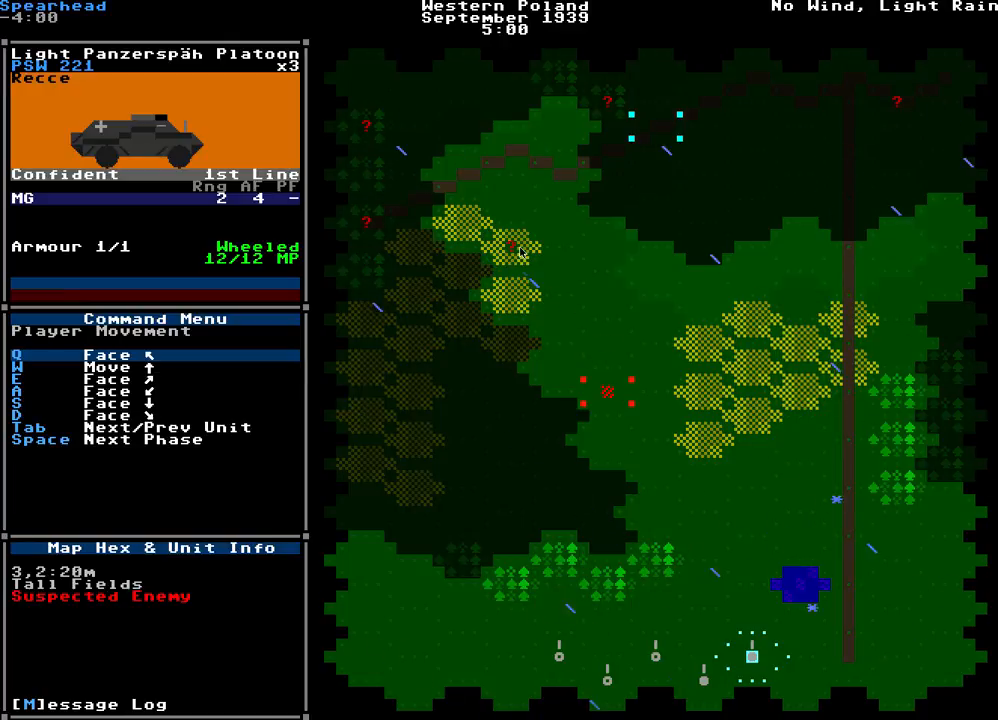
{"action": "mouse_move", "coordinate": [730, 552]}
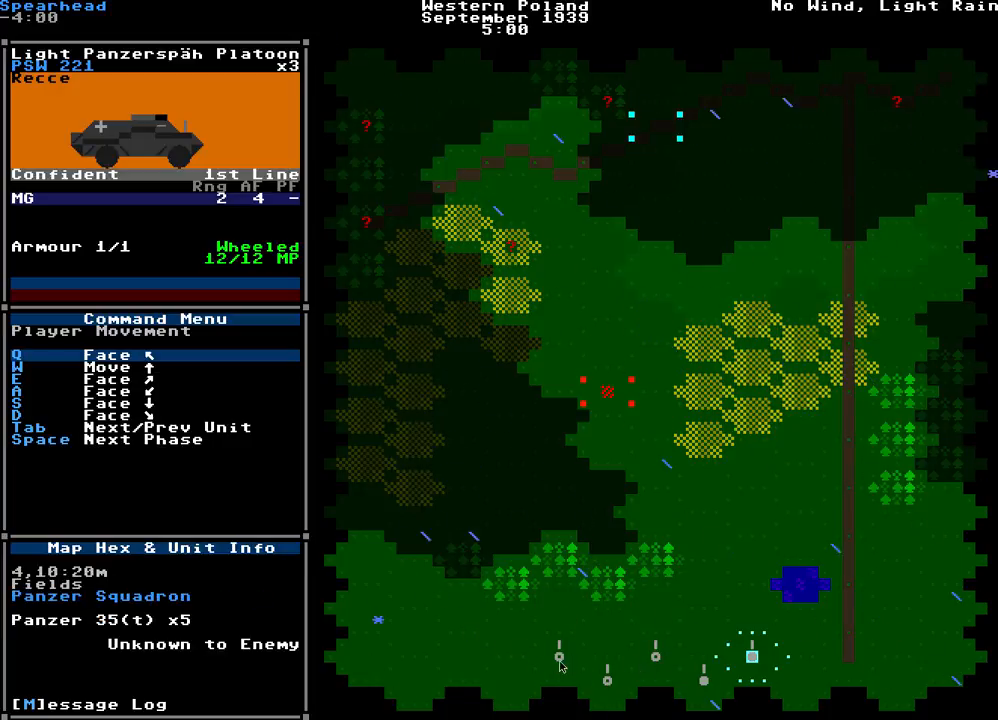
Step: Move the PSW 221 Panzerspäh platoon forward one hex, leaving 8 of 12 movement points
{"action": "key", "text": "tab"}
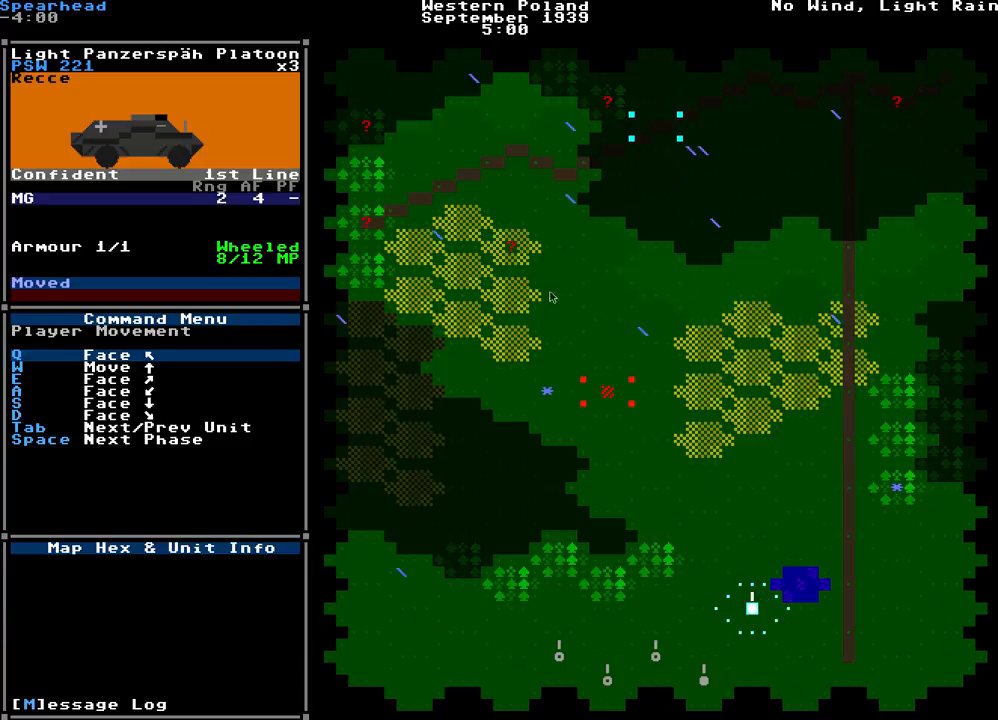
{"action": "mouse_move", "coordinate": [640, 436]}
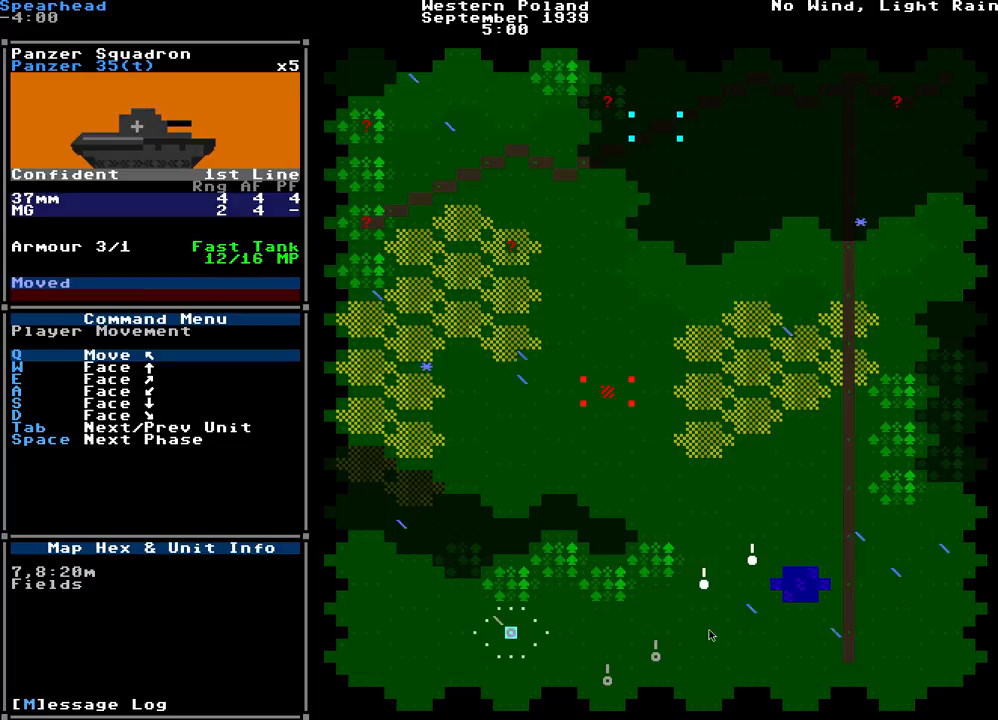
Step: Move the HQ Panzer Squadron forward, then the Light Panzer Squadron
{"action": "key", "text": "w"}
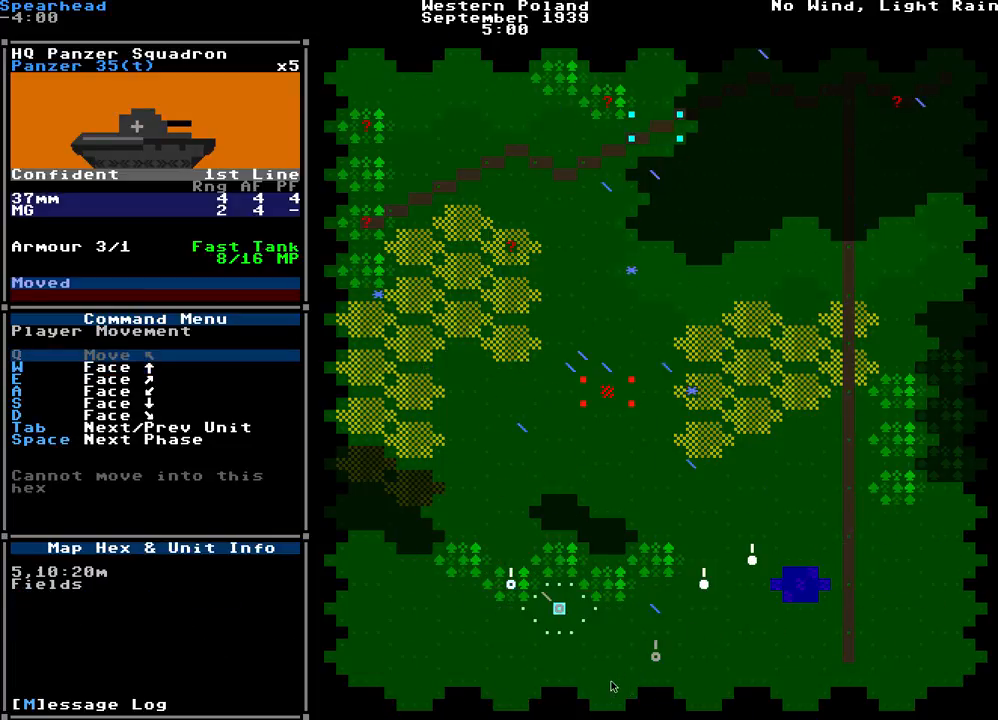
{"action": "key", "text": "w"}
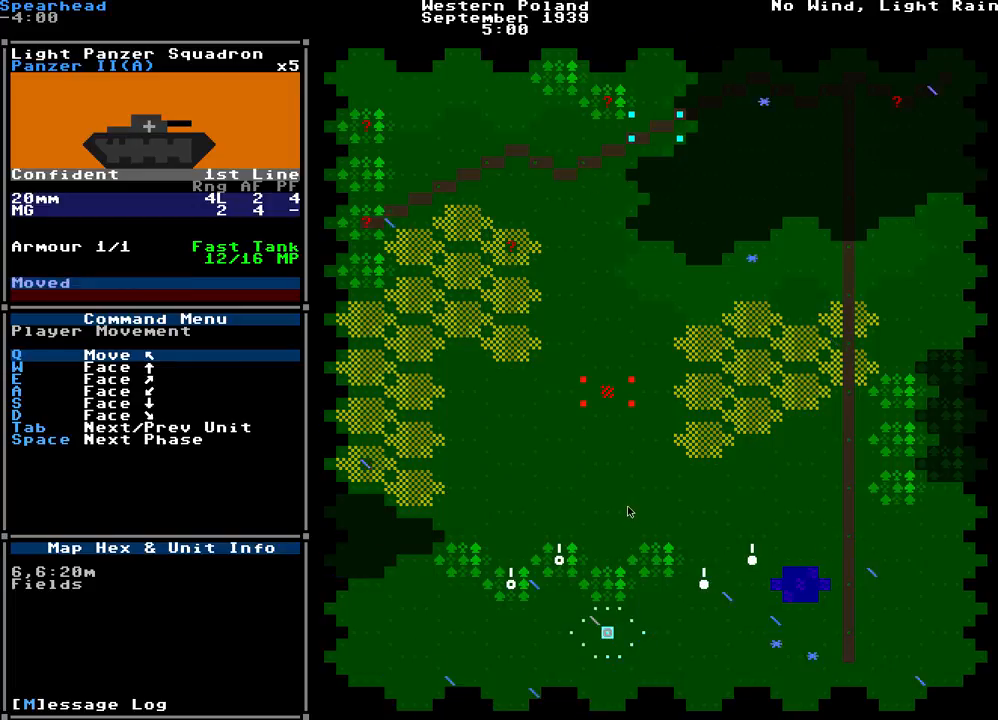
{"action": "key", "text": "w"}
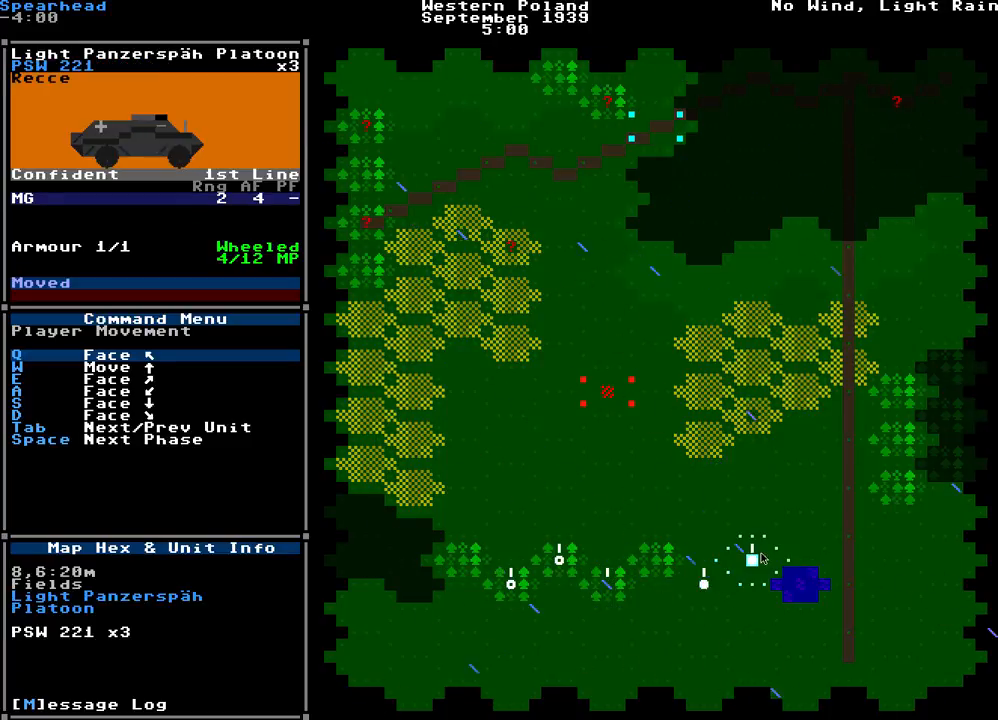
Step: Move the Panzerspäh platoon a final hex to 0/12 MP and end the movement phase
{"action": "key", "text": "w"}
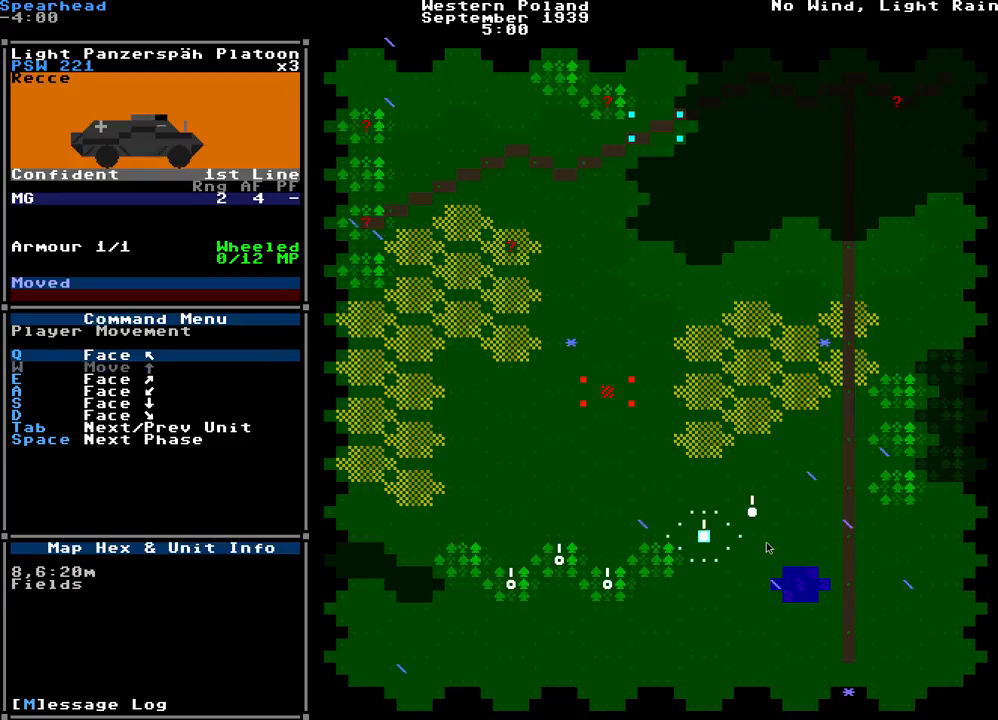
{"action": "key", "text": "space"}
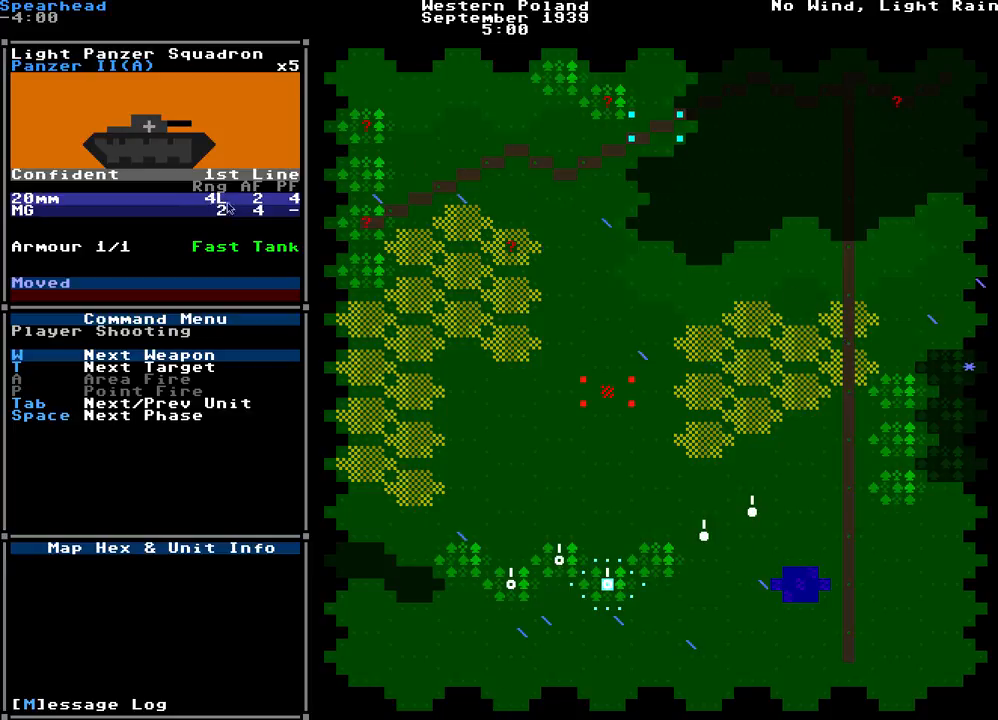
{"action": "mouse_move", "coordinate": [562, 620]}
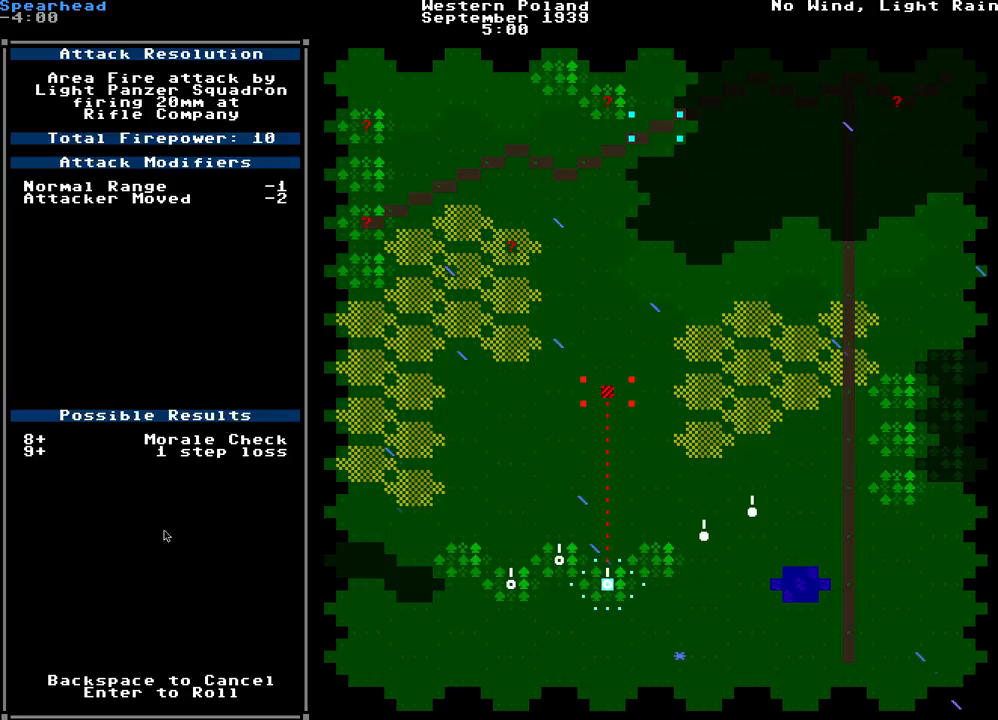
{"action": "mouse_move", "coordinate": [236, 252]}
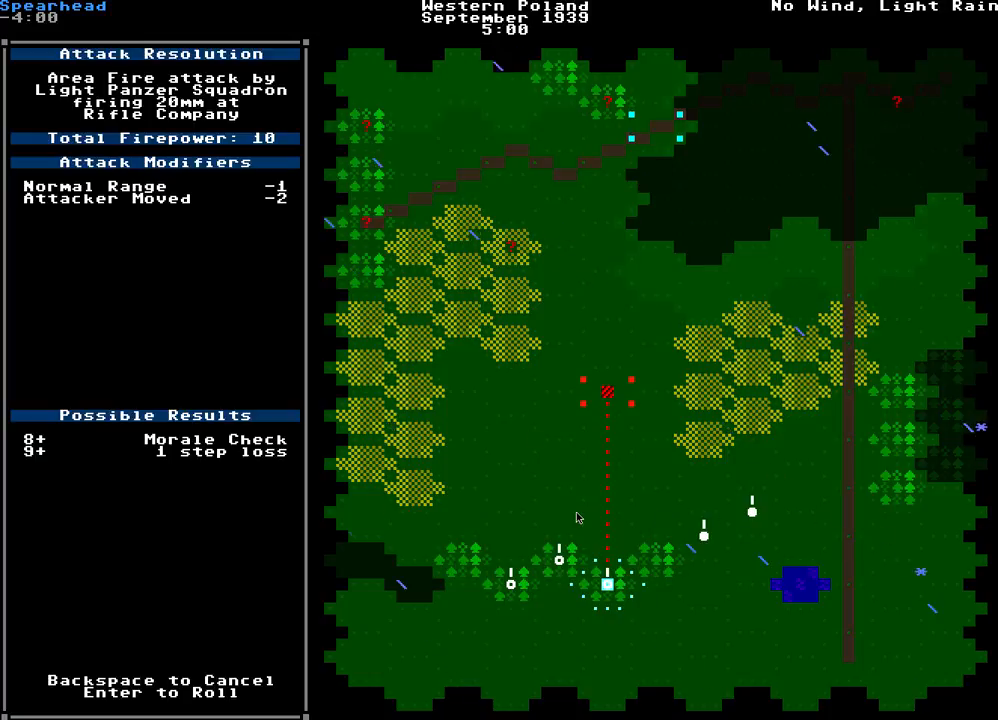
{"action": "key", "text": "enter"}
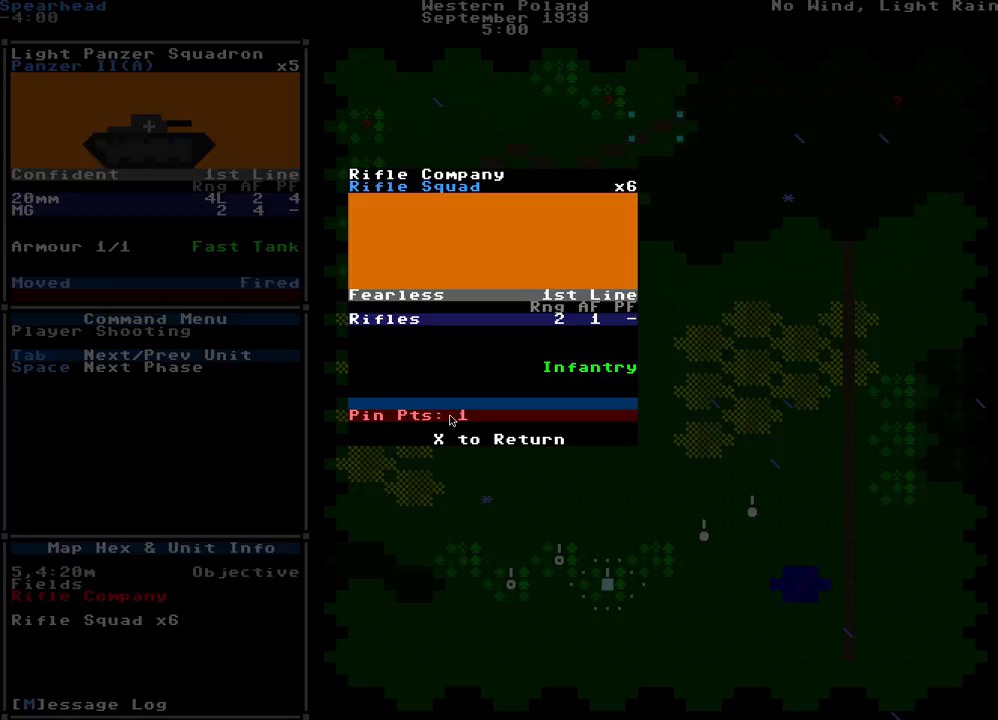
{"action": "mouse_move", "coordinate": [470, 330]}
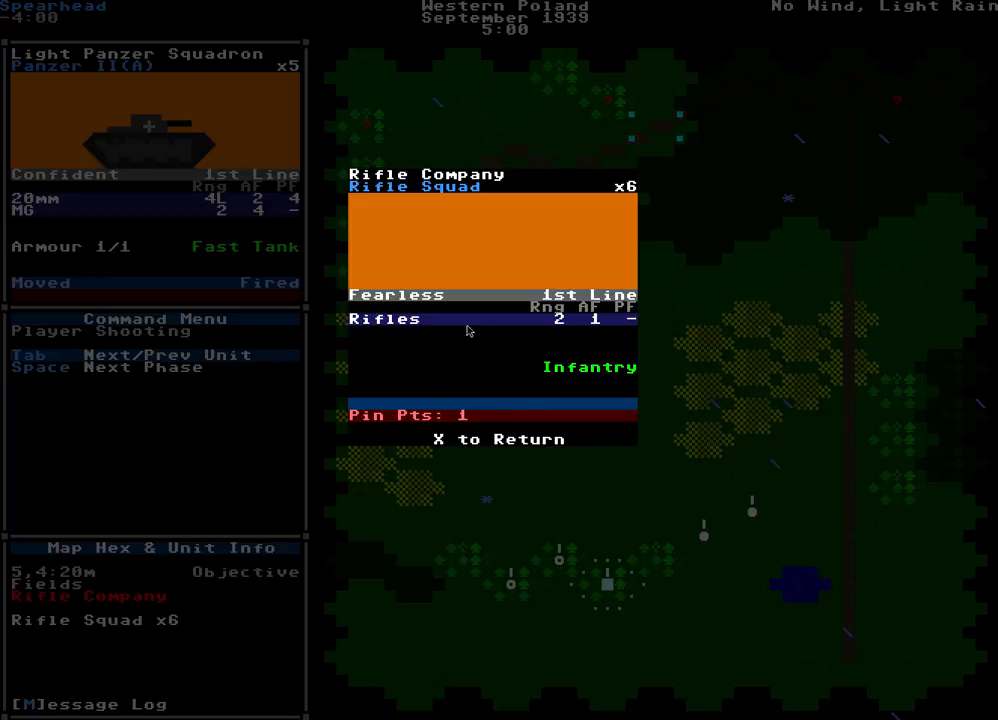
{"action": "mouse_move", "coordinate": [456, 350]}
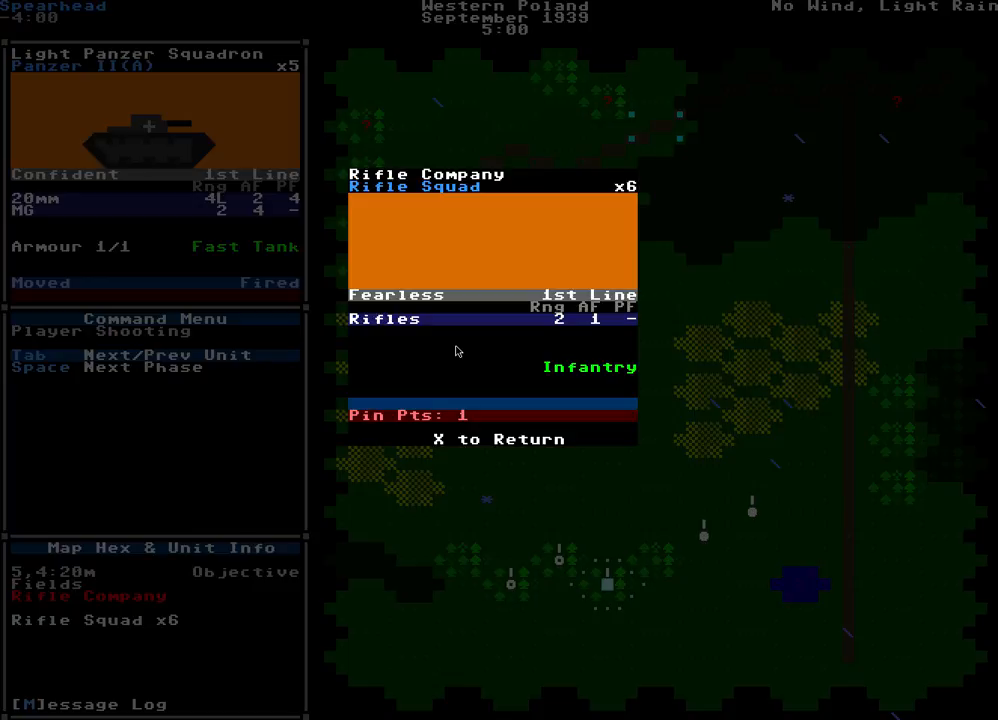
{"action": "mouse_move", "coordinate": [304, 320]}
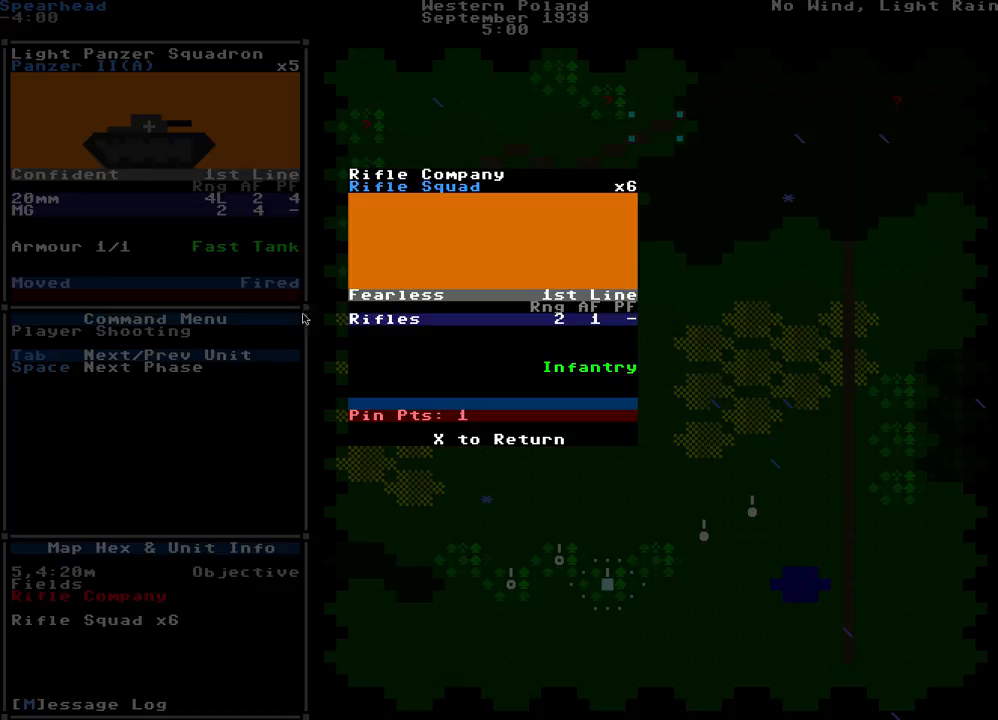
{"action": "mouse_move", "coordinate": [392, 412]}
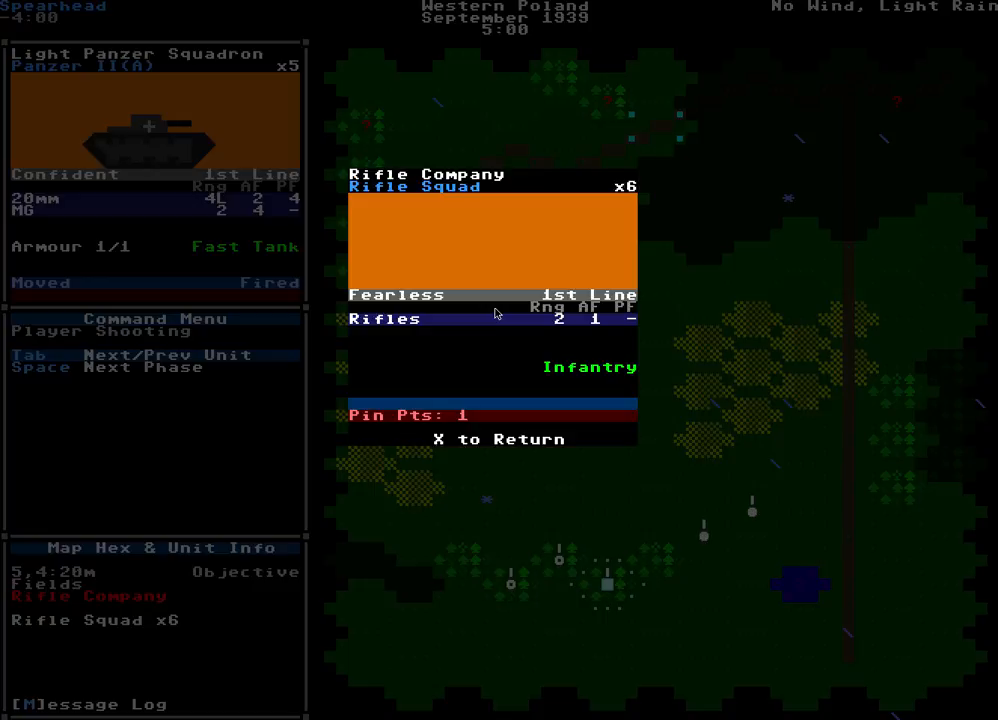
{"action": "key", "text": "x"}
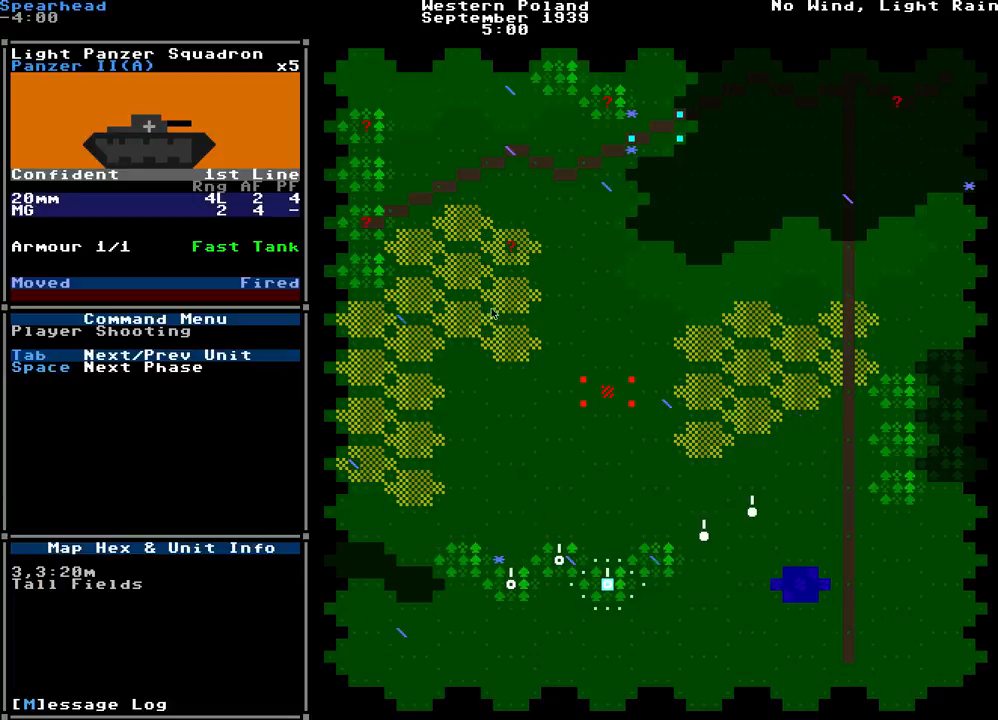
Step: Area-fire the HQ squadron's 37mm gun at the Rifle Company and roll the attack
{"action": "key", "text": "Tab"}
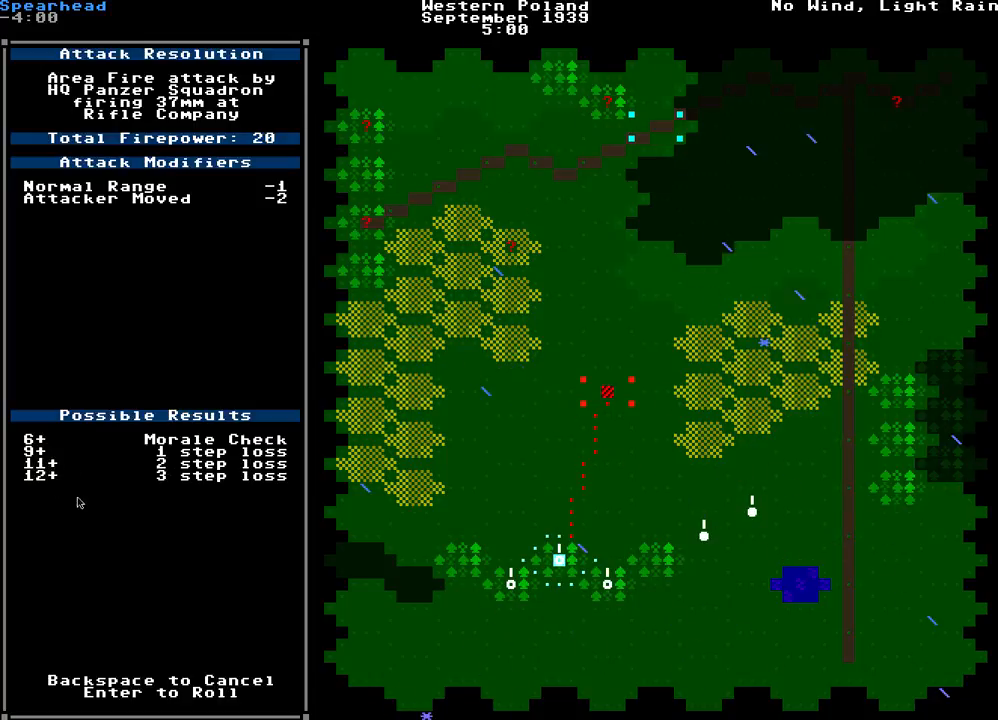
{"action": "key", "text": "enter"}
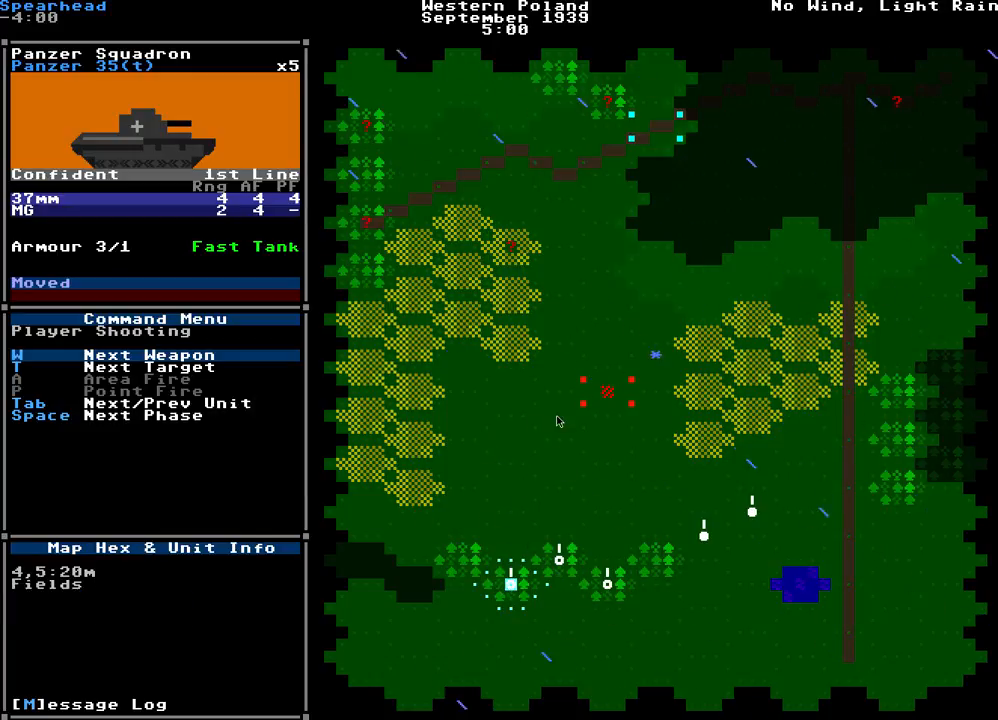
{"action": "mouse_move", "coordinate": [494, 492]}
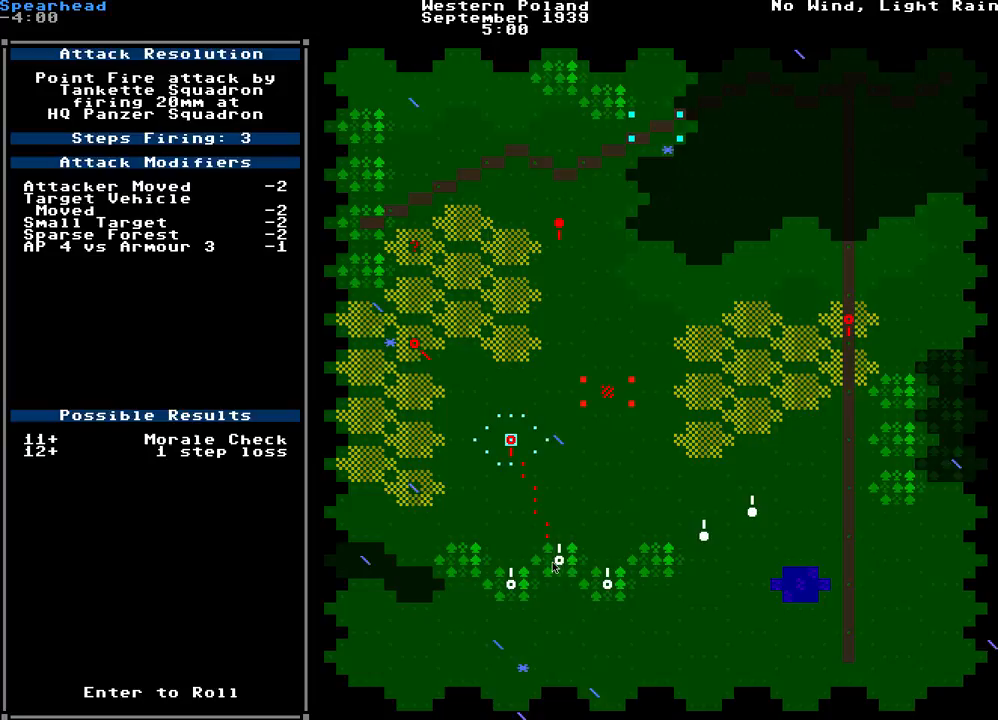
{"action": "mouse_move", "coordinate": [556, 524]}
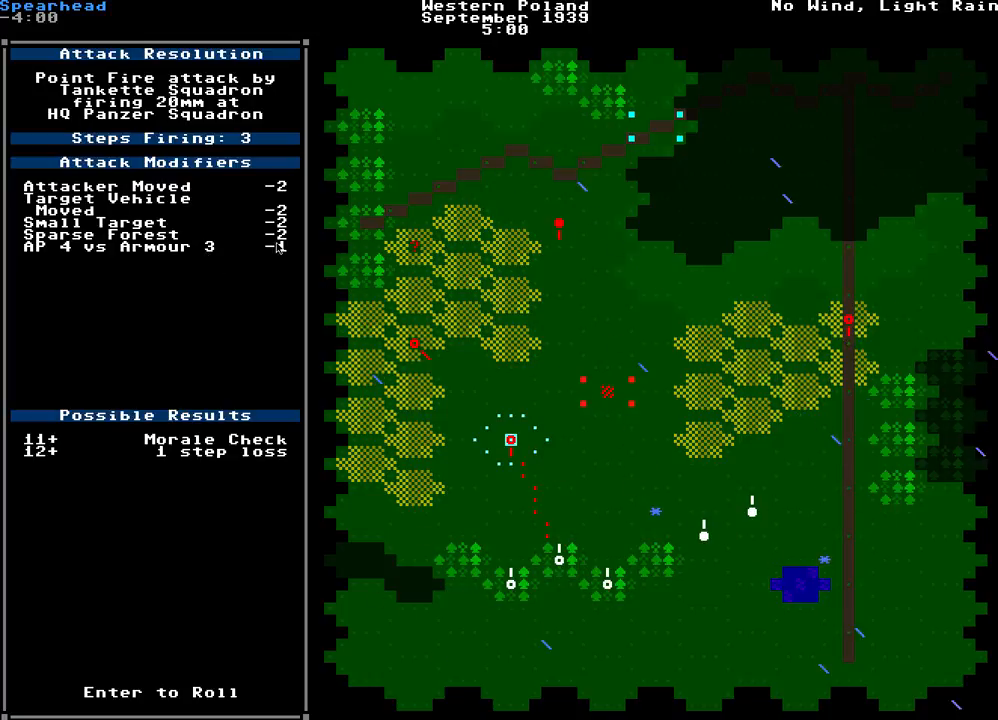
{"action": "mouse_move", "coordinate": [190, 510]}
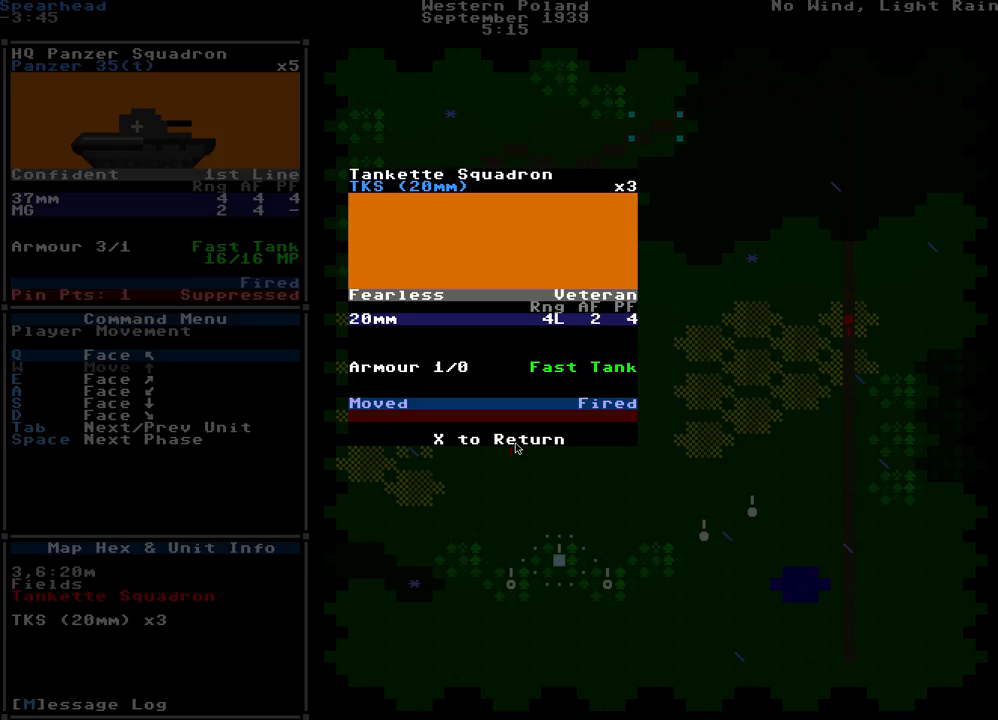
{"action": "mouse_move", "coordinate": [570, 230]}
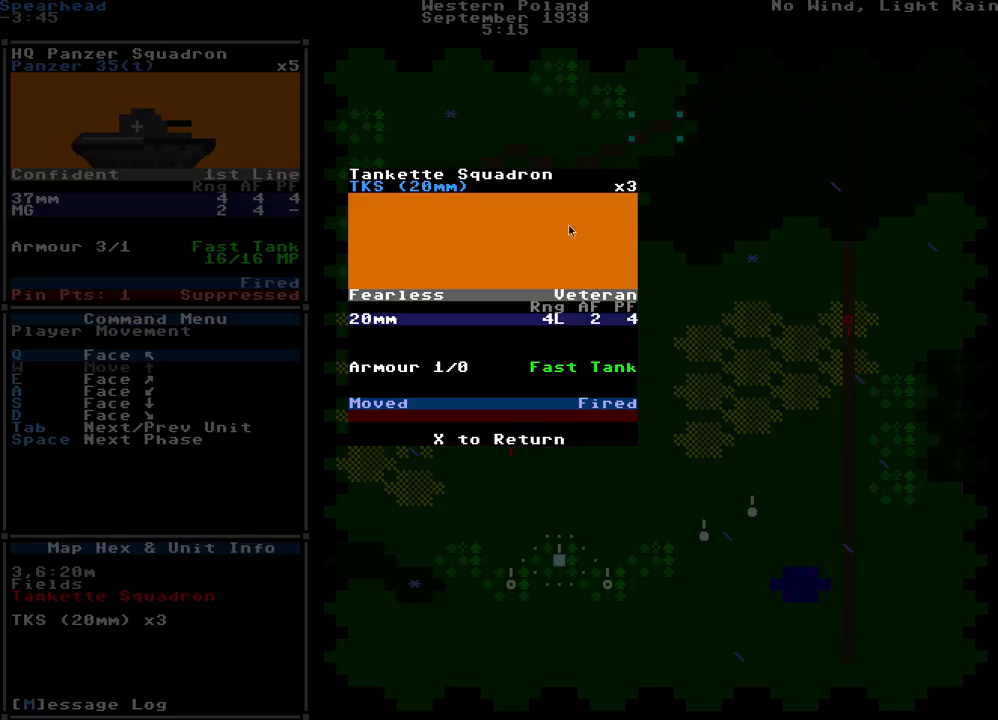
{"action": "mouse_move", "coordinate": [498, 228]}
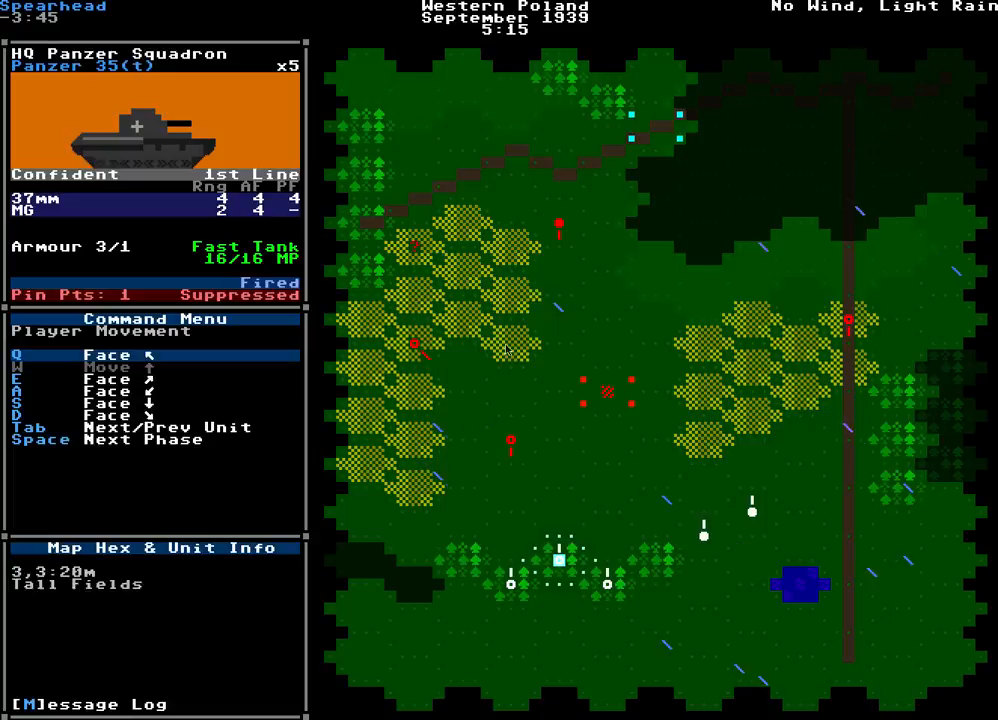
{"action": "mouse_move", "coordinate": [596, 292]}
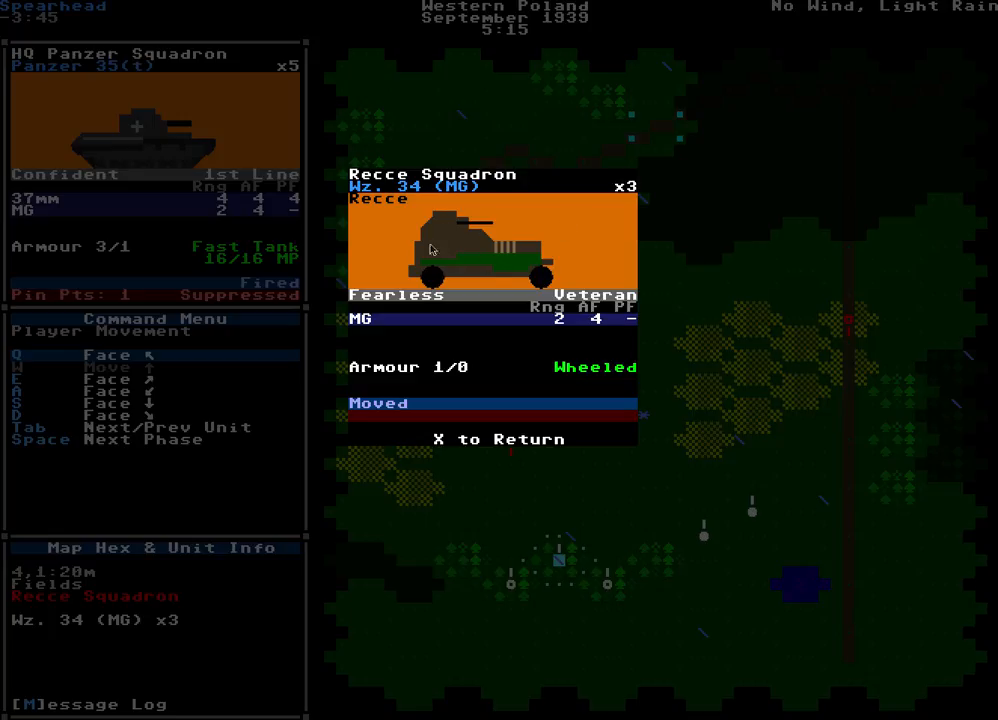
{"action": "mouse_move", "coordinate": [500, 262]}
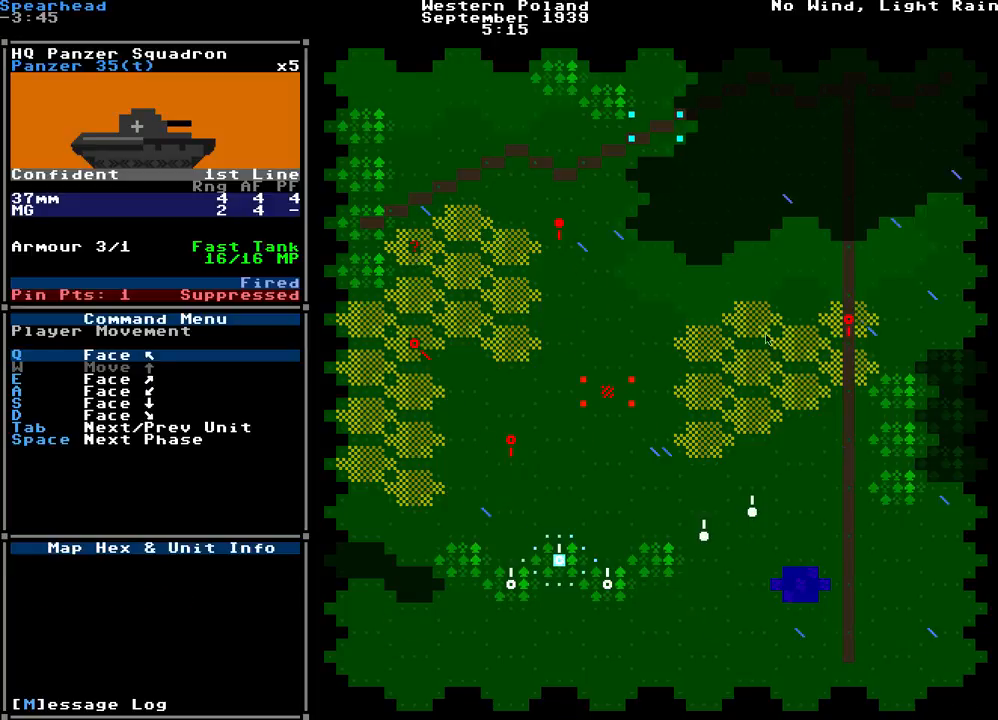
{"action": "left_click", "coordinate": [848, 322]}
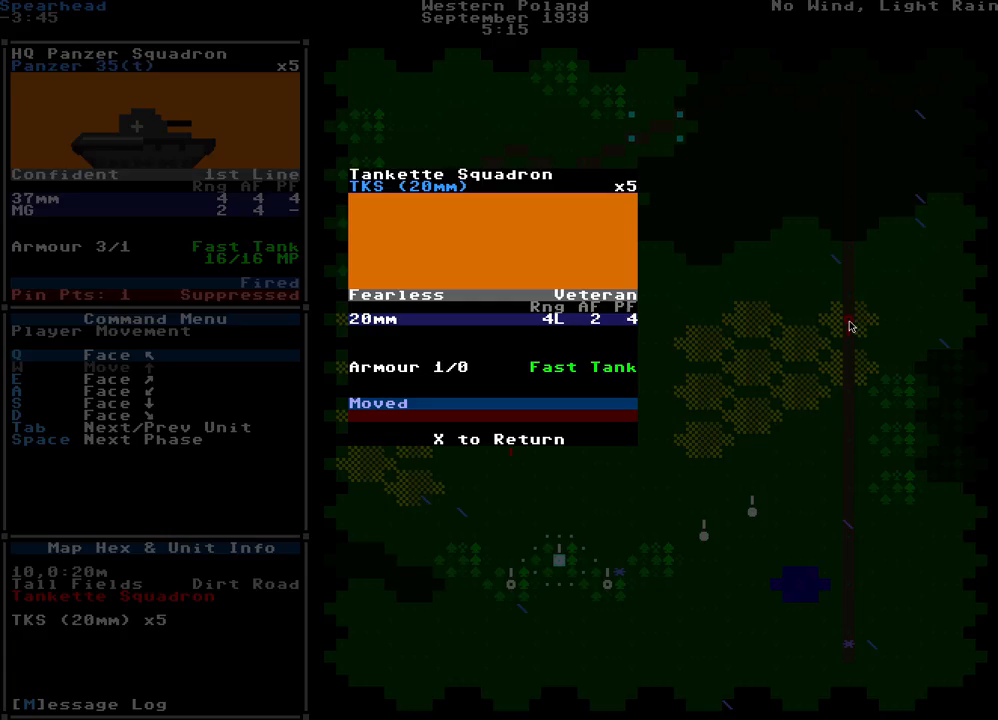
{"action": "mouse_move", "coordinate": [460, 376]}
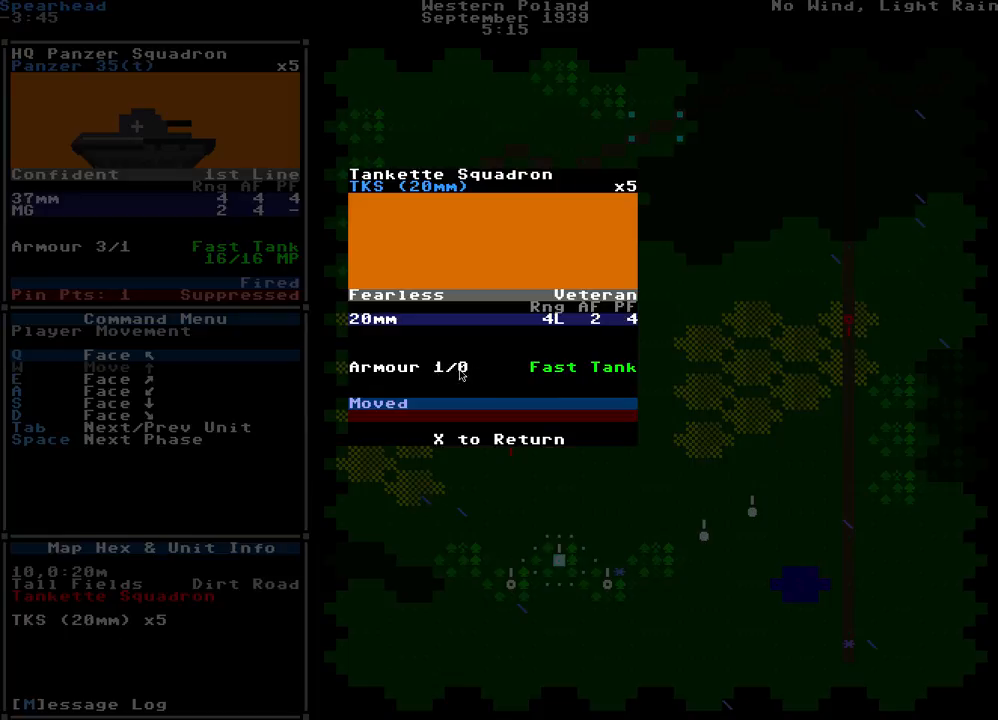
{"action": "mouse_move", "coordinate": [410, 320]}
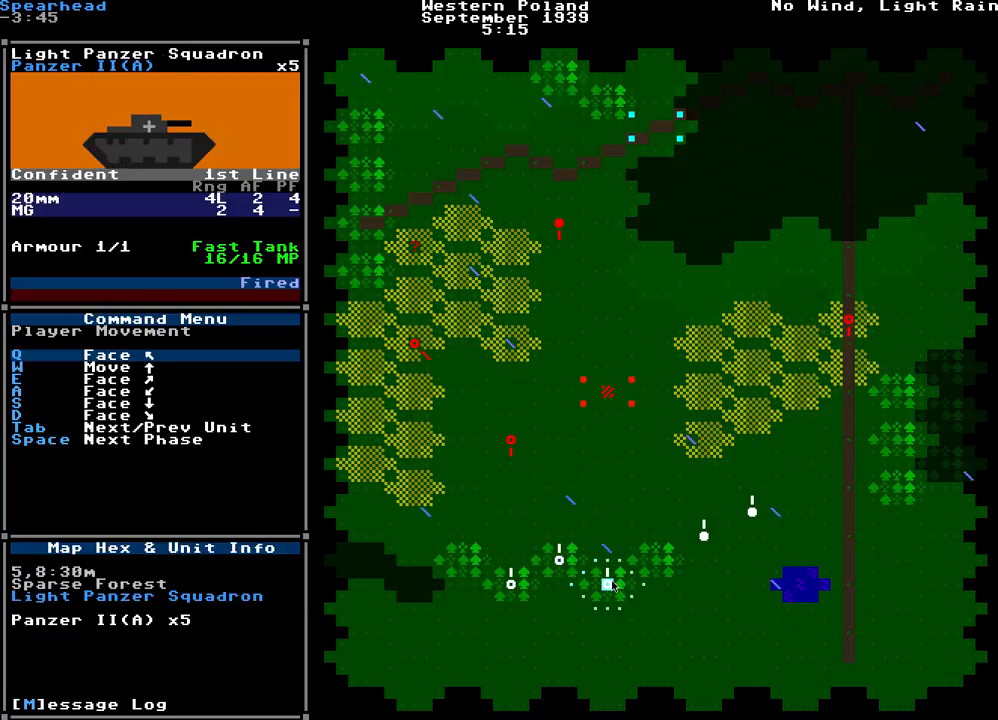
Step: Turn and drive the Panzerspäh armoured cars into the fields, then end movement
{"action": "key", "text": "Tab"}
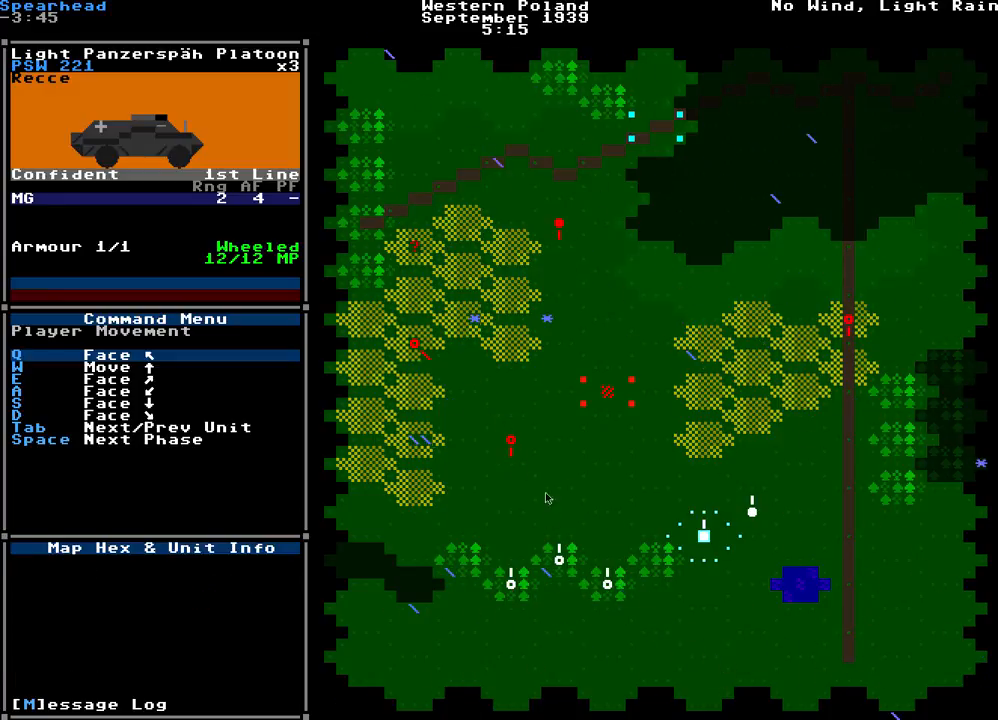
{"action": "mouse_move", "coordinate": [730, 560]}
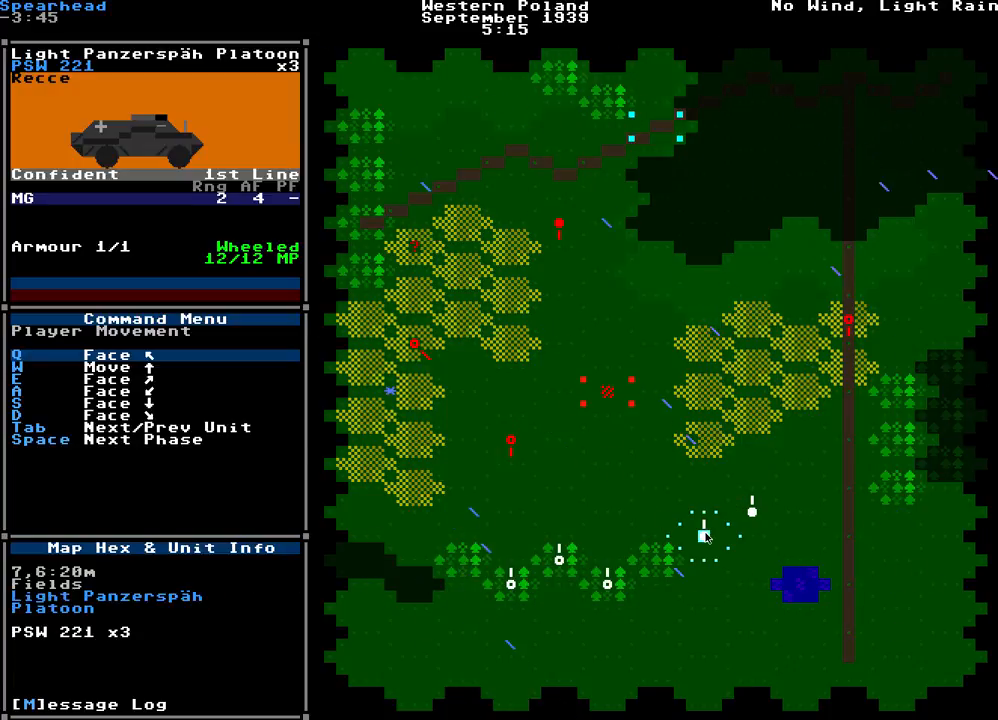
{"action": "key", "text": "e"}
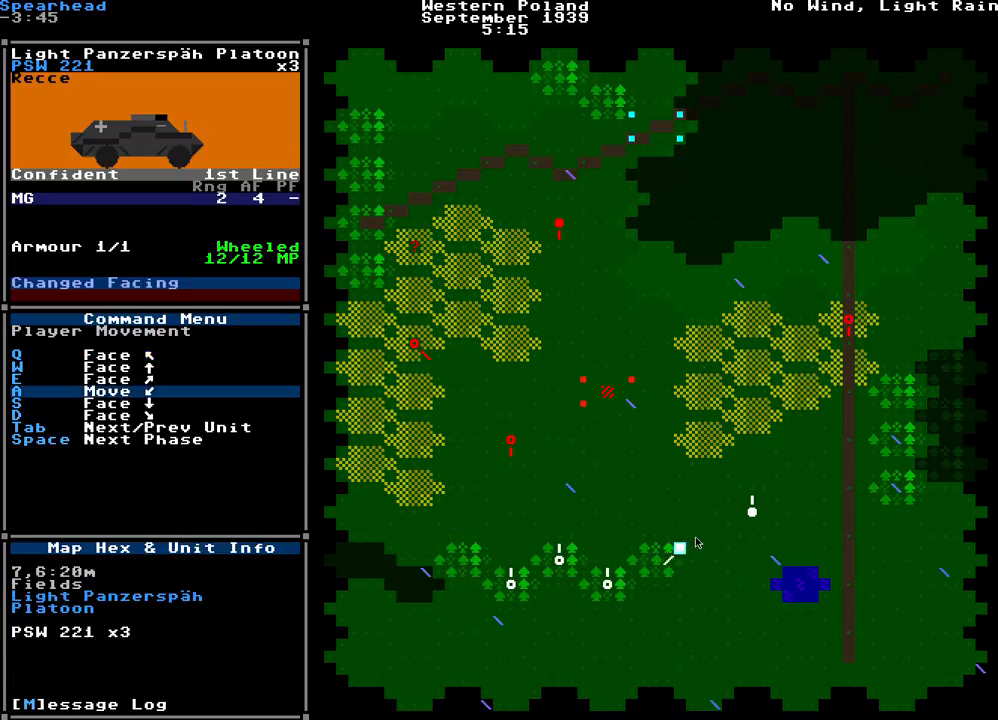
{"action": "left_click", "coordinate": [652, 560]}
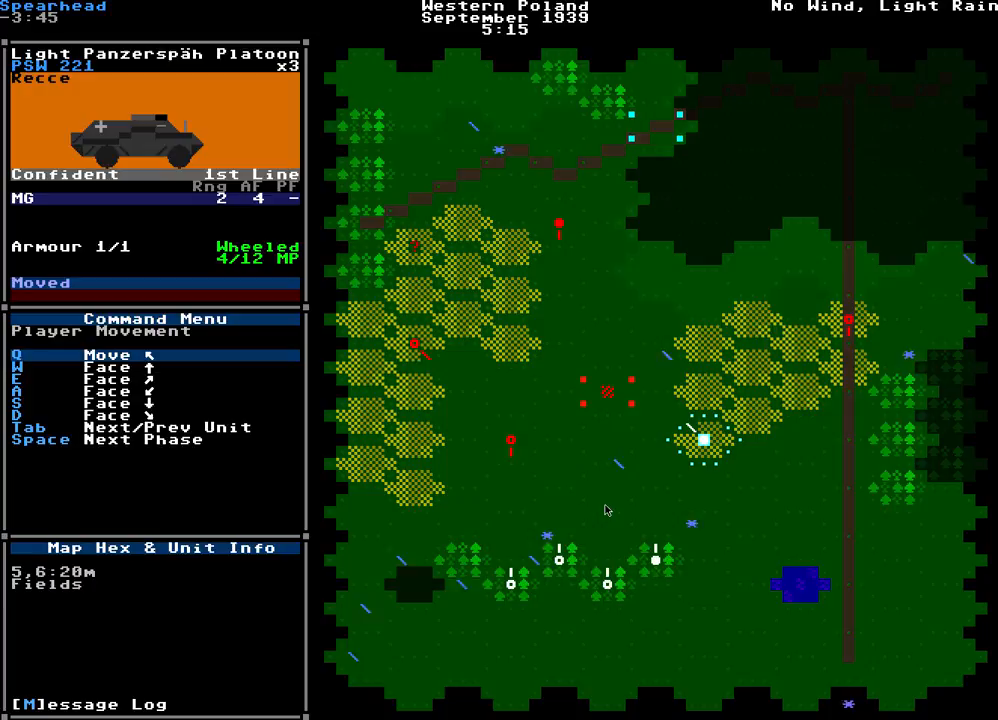
{"action": "key", "text": "space"}
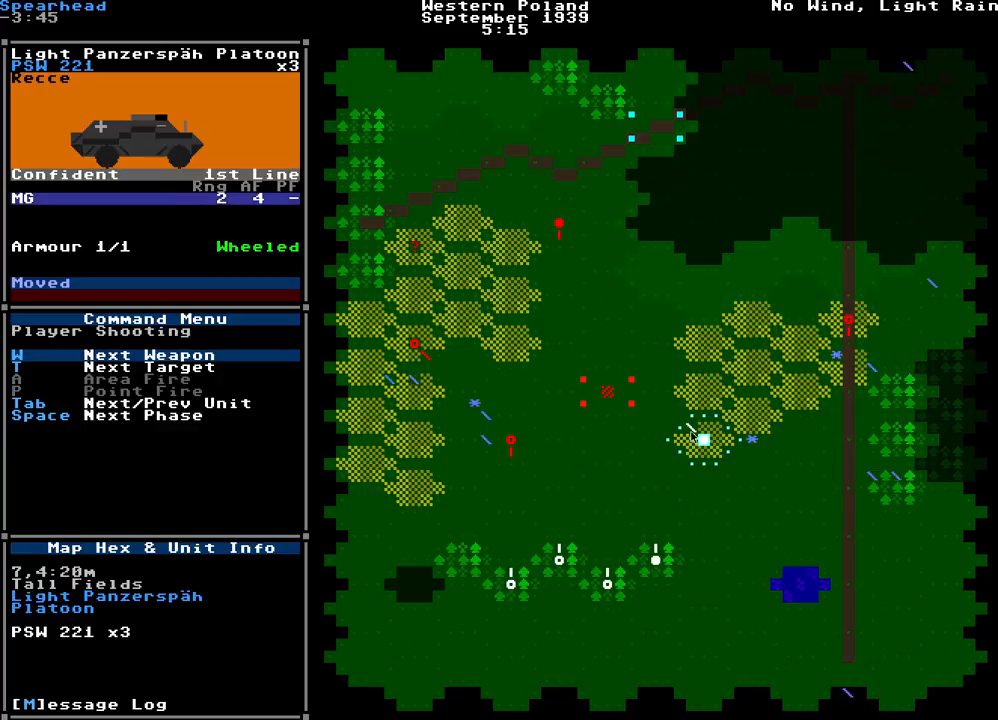
Step: Area-fire on the Rifle Company, accept the result, and fire at the targeted enemy unit
{"action": "left_click", "coordinate": [16, 380]}
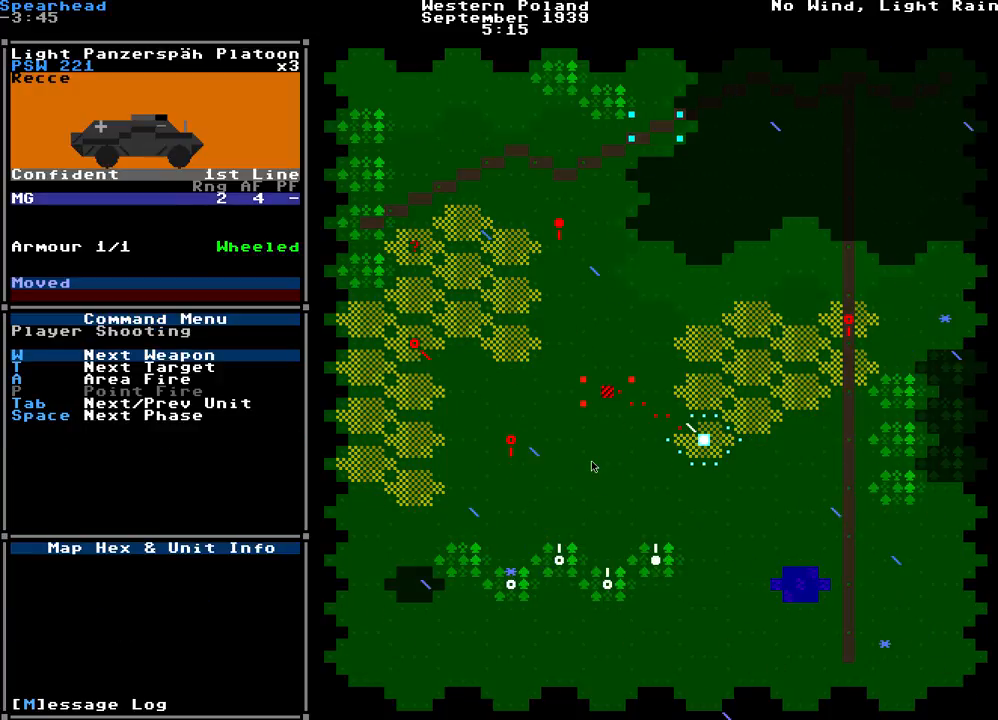
{"action": "key", "text": "a"}
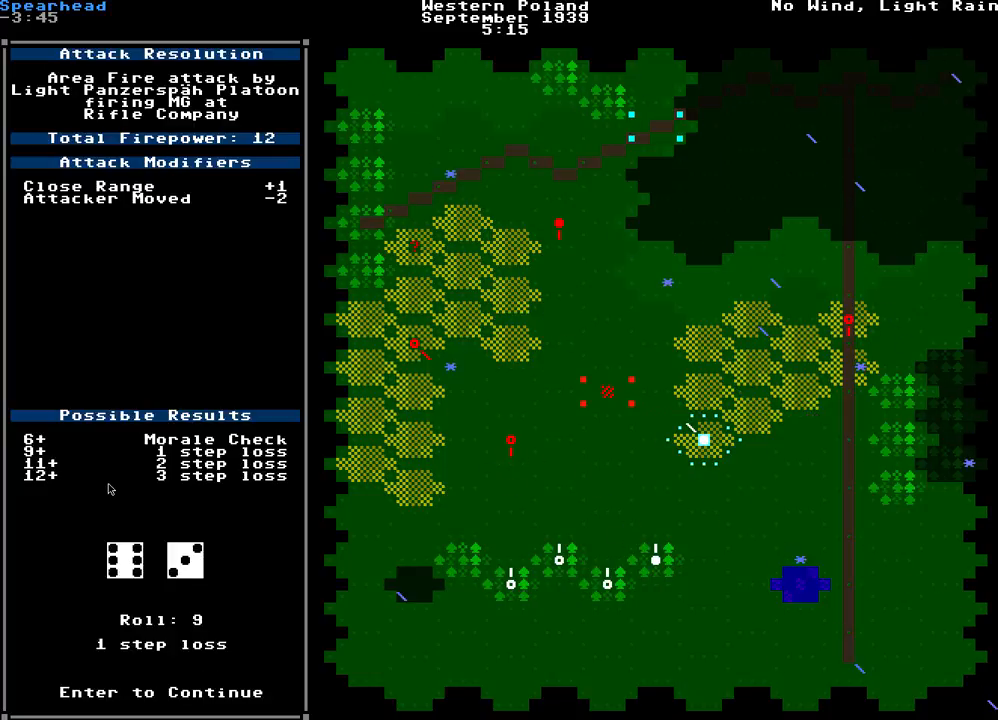
{"action": "key", "text": "enter"}
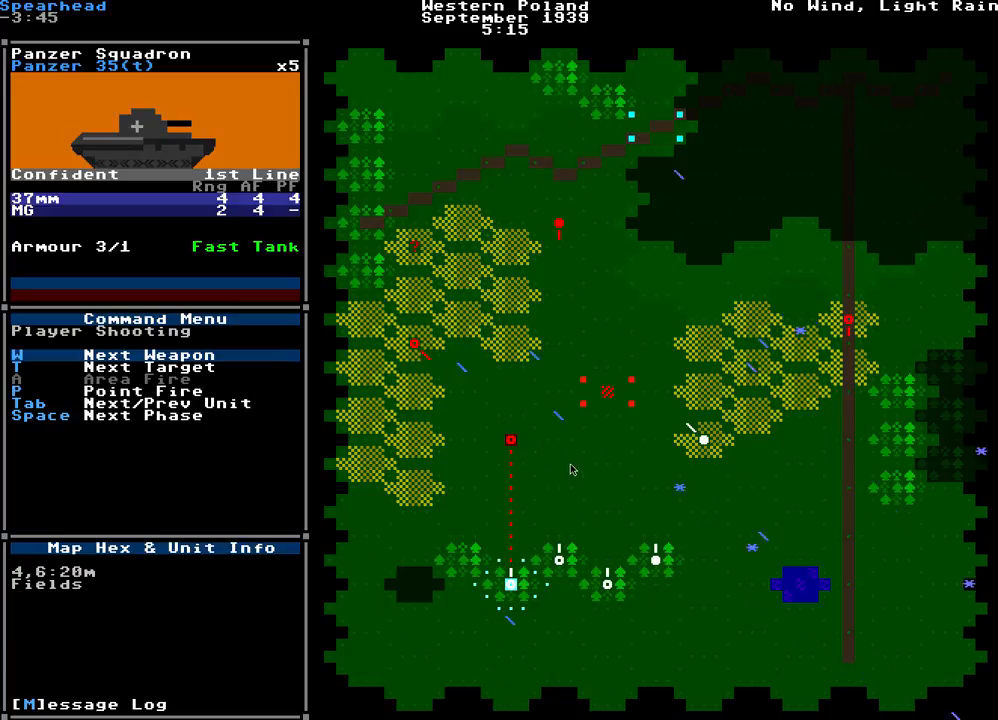
{"action": "key", "text": "p"}
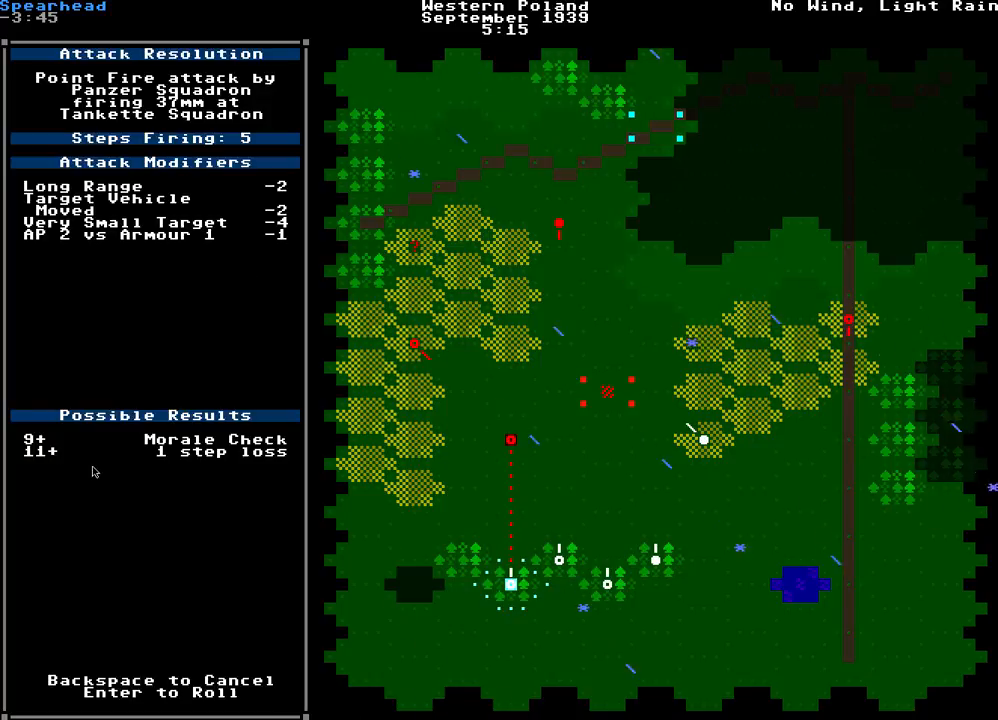
{"action": "key", "text": "enter"}
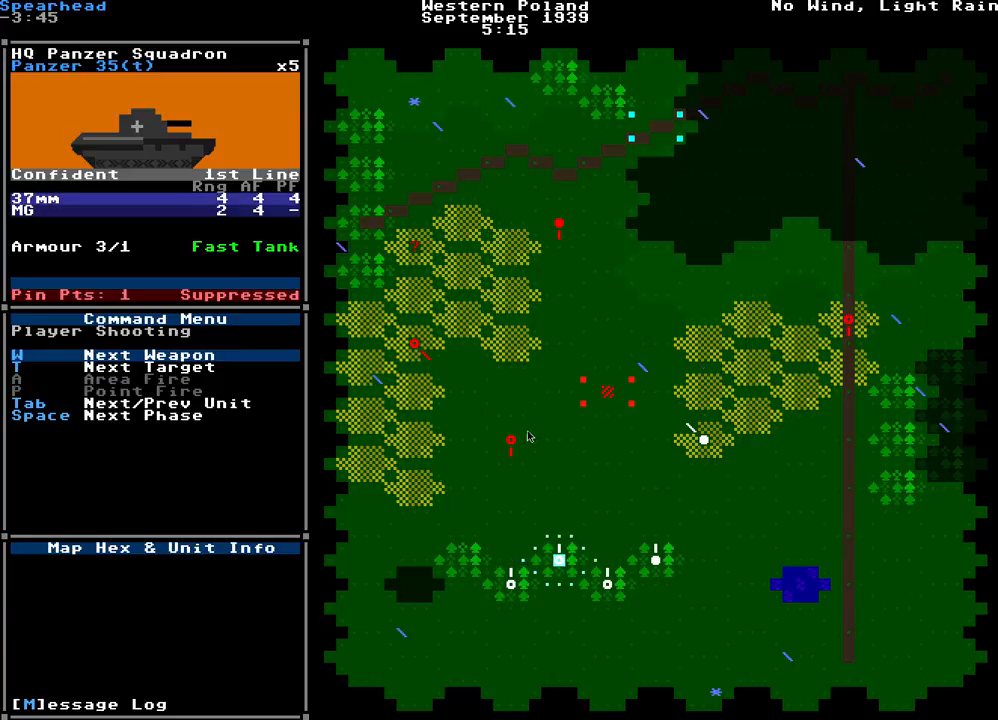
{"action": "mouse_move", "coordinate": [576, 456]}
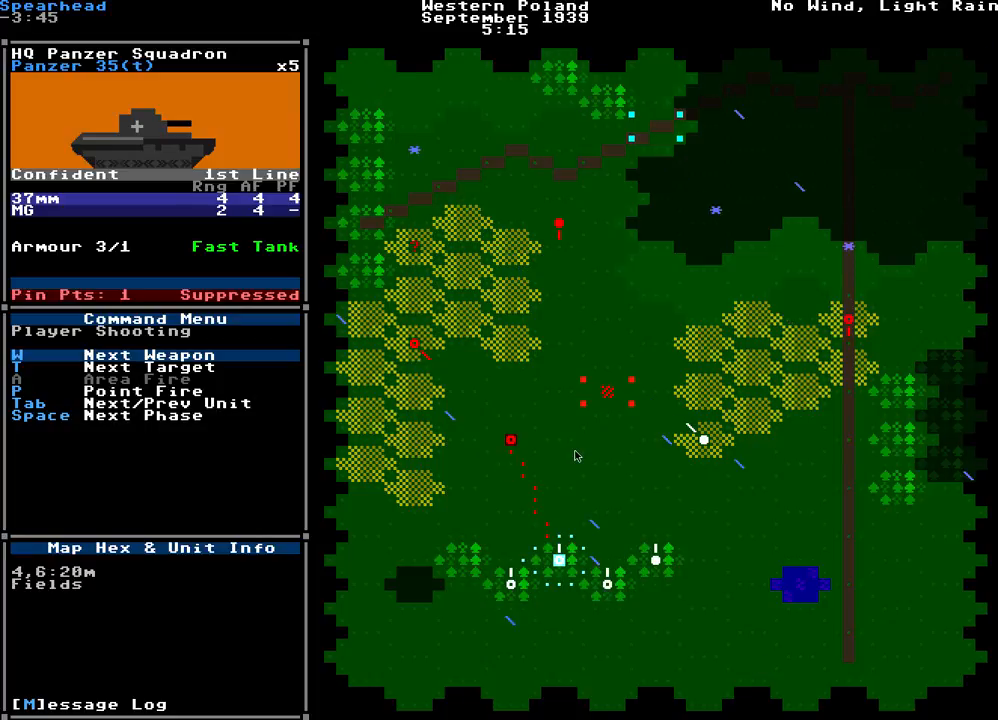
Step: Fire the HQ squadron's 37mm at the Tankette Squadron, roll it, and end German shooting
{"action": "key", "text": "p"}
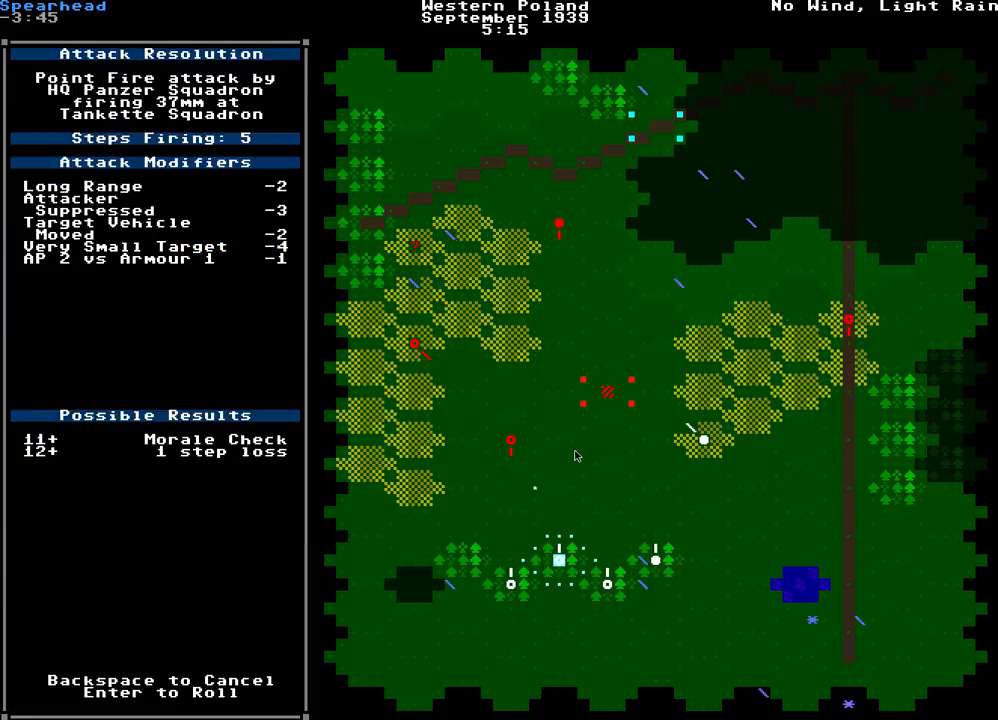
{"action": "key", "text": "enter"}
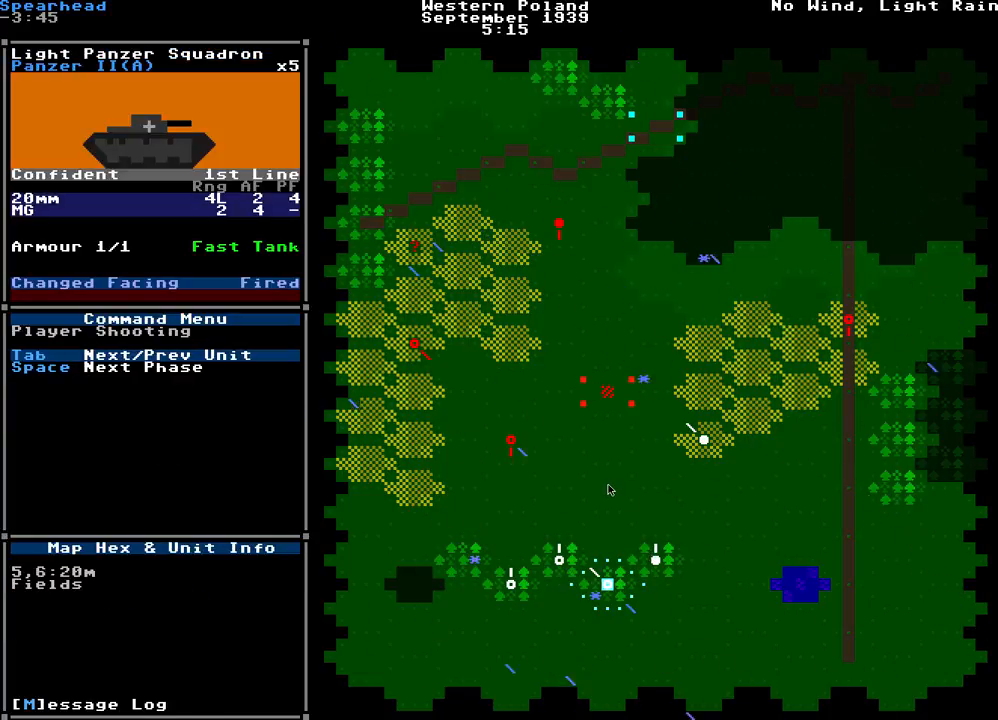
{"action": "key", "text": "space"}
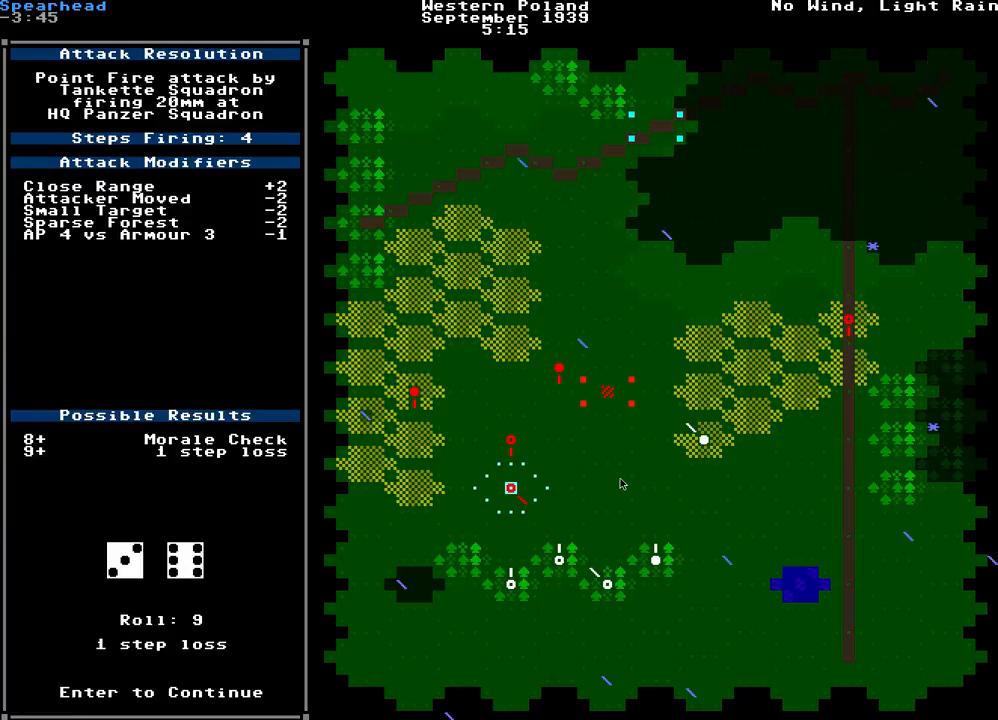
Step: Accept the HQ squadron's one step loss and roll the tankettes' attack on the armoured cars
{"action": "key", "text": "enter"}
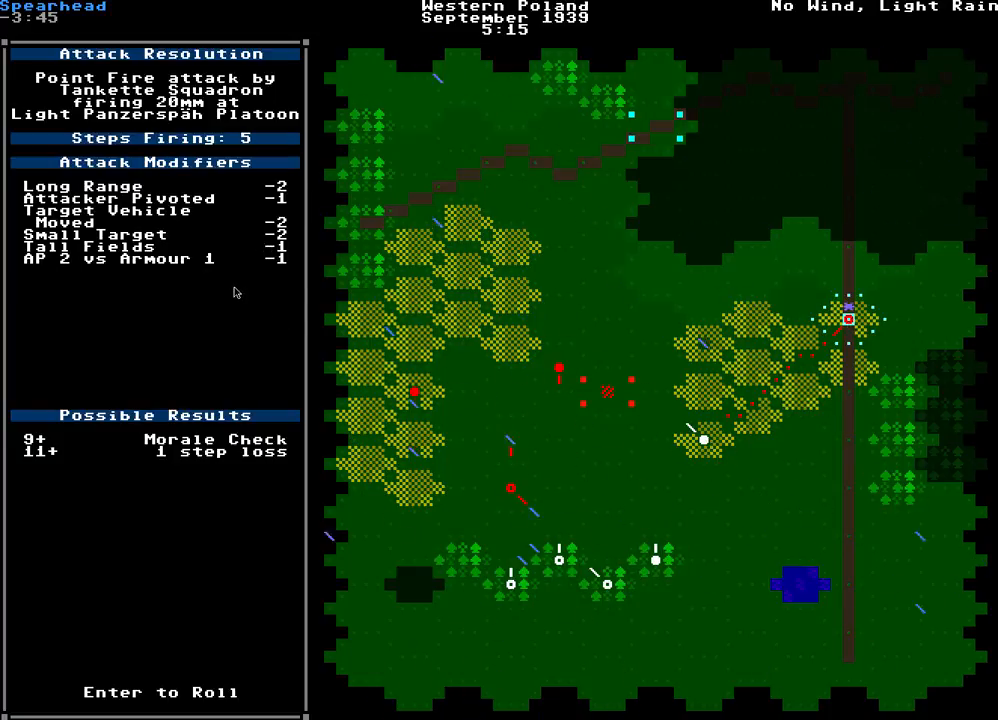
{"action": "key", "text": "enter"}
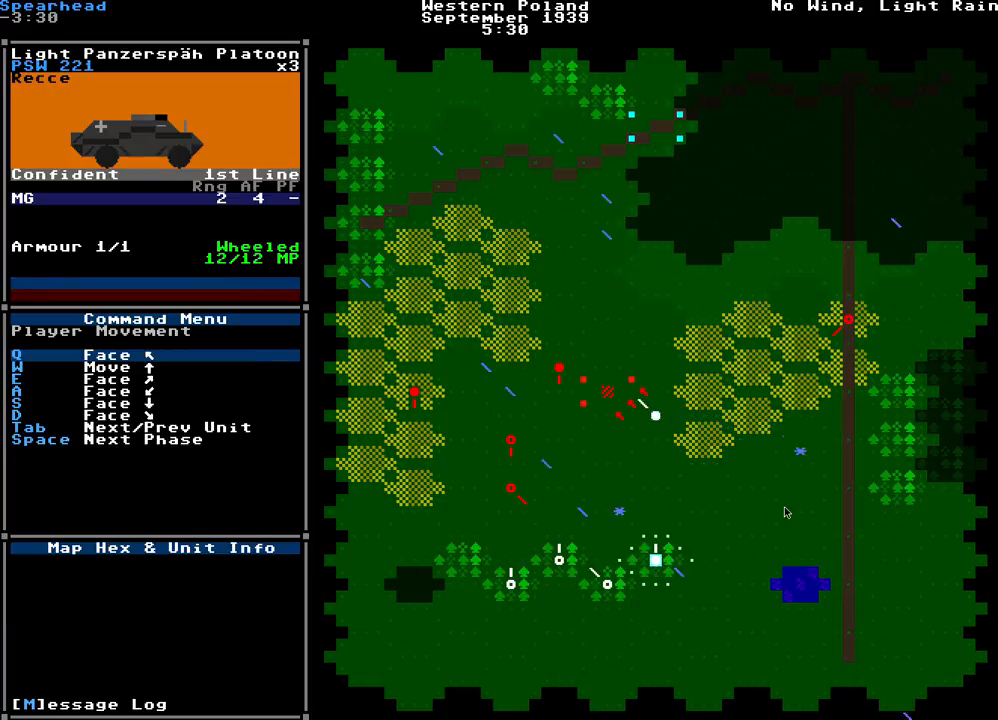
Step: Move the PSW 221 platoon forward toward the enemy and end the movement phase
{"action": "key", "text": "w"}
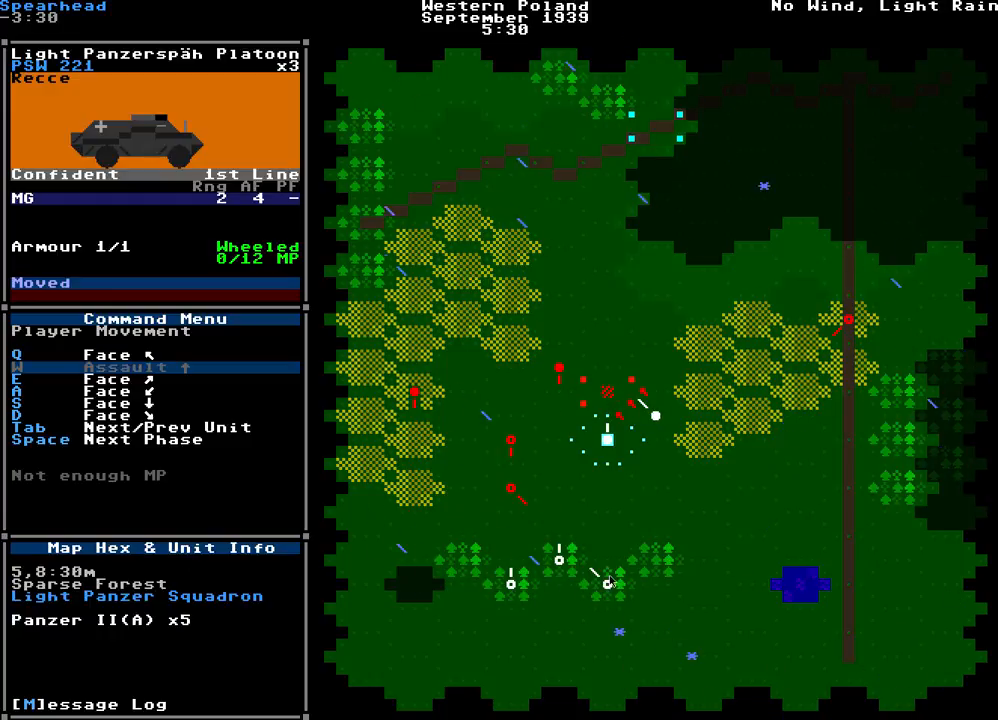
{"action": "key", "text": "space"}
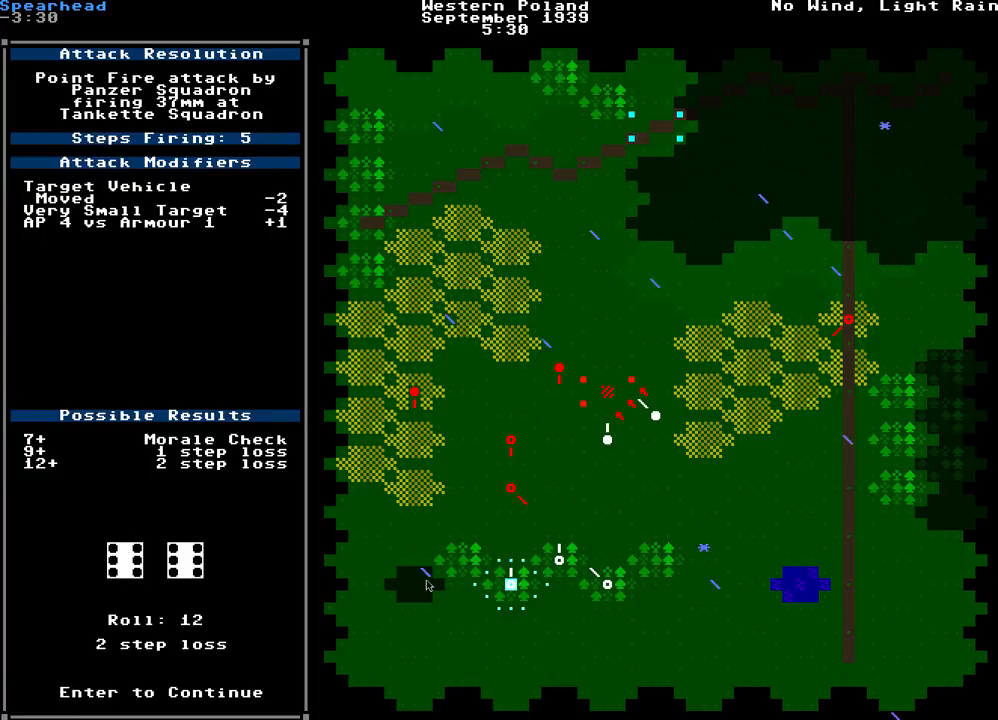
Step: Accept the two step losses, fire the light panzers, then the armoured cars' machine gun
{"action": "key", "text": "enter"}
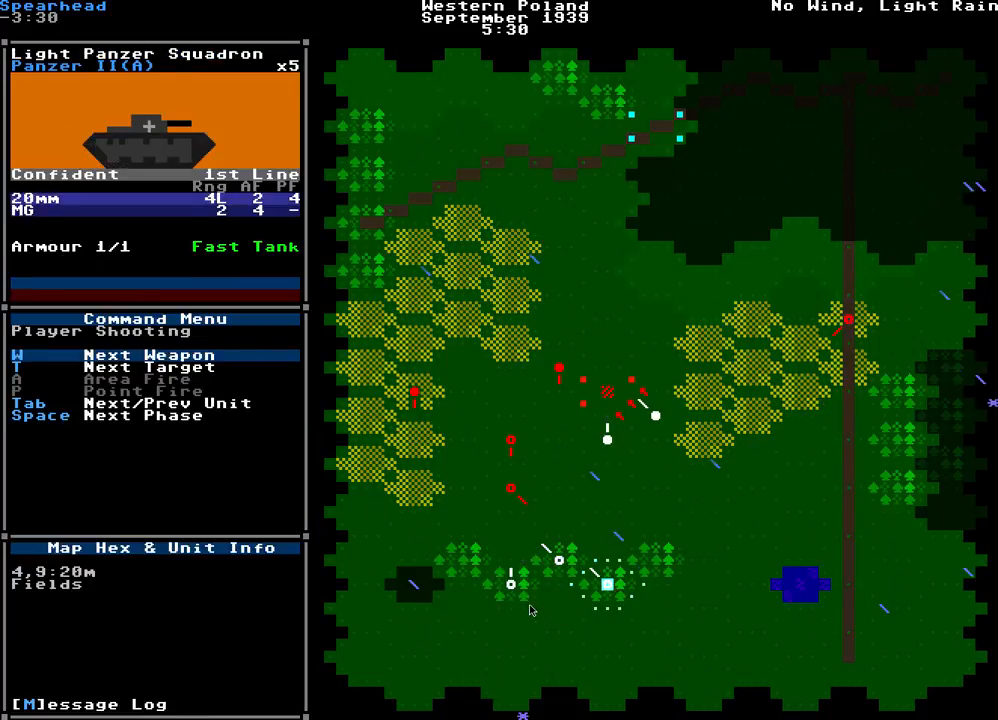
{"action": "key", "text": "p"}
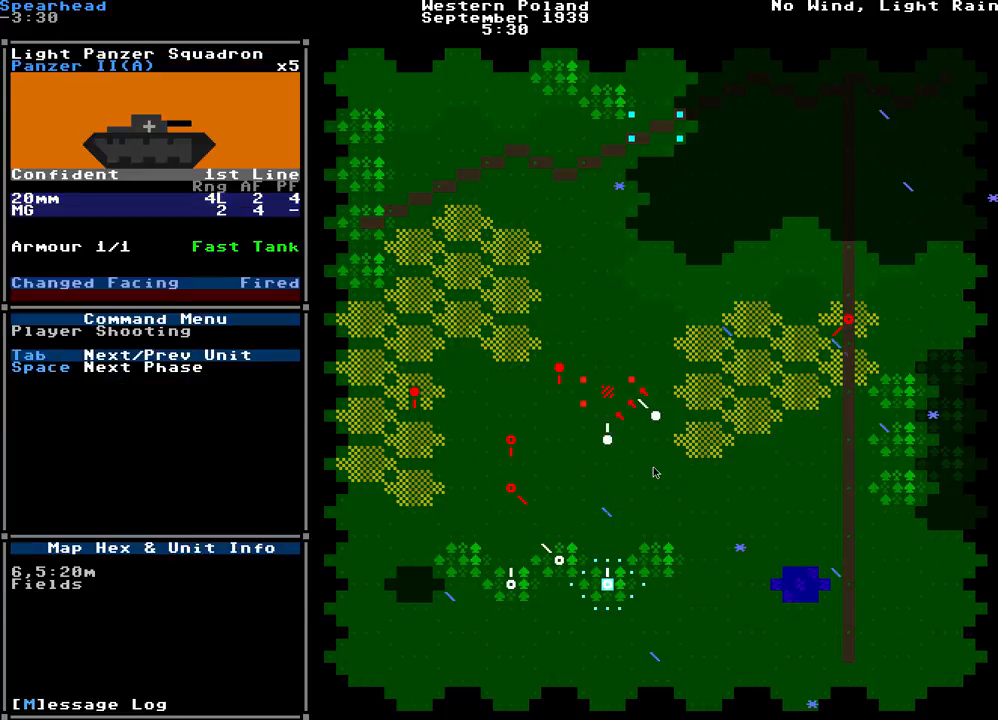
{"action": "key", "text": "Tab"}
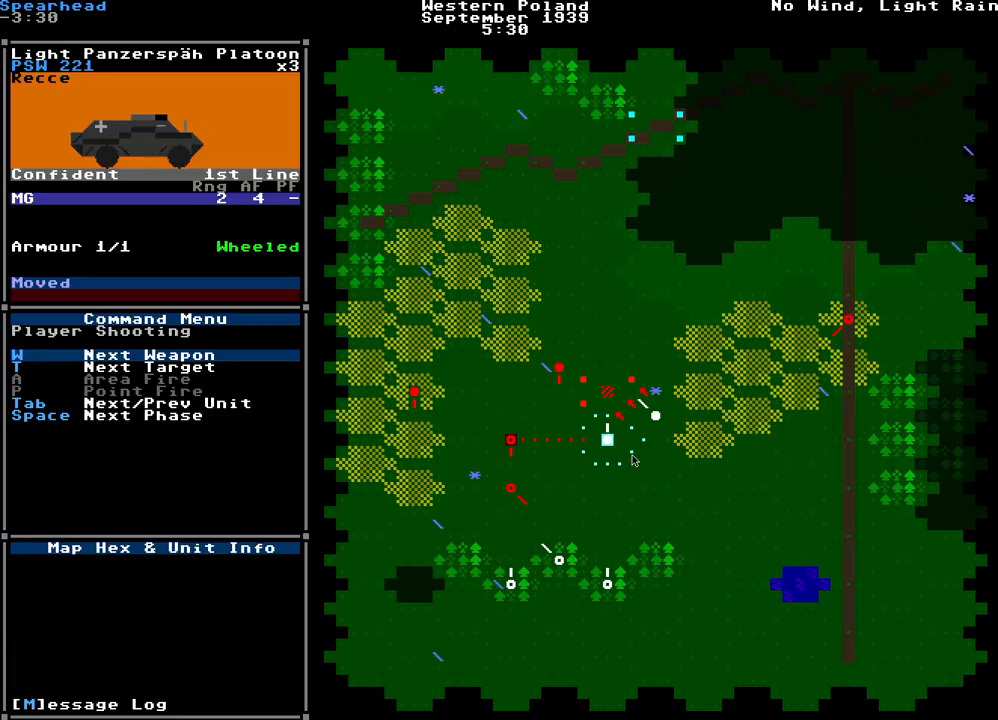
{"action": "key", "text": "a"}
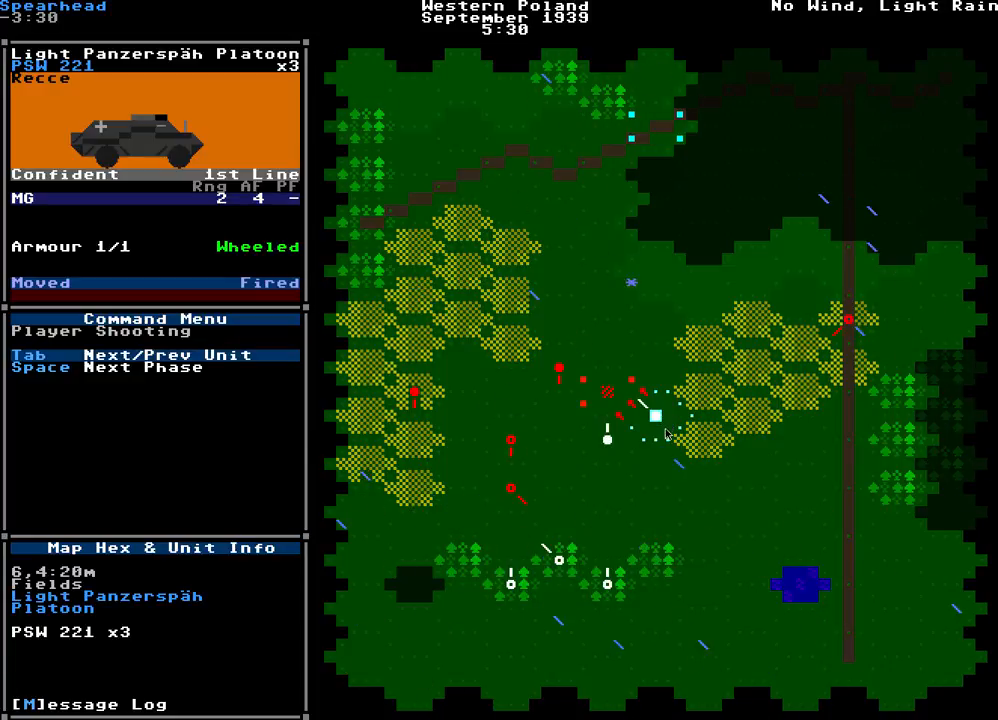
Step: End player shooting so the Panzerspäh platoon's 12-firepower MG area fire on the Rifle Company awaits its roll
{"action": "key", "text": "space"}
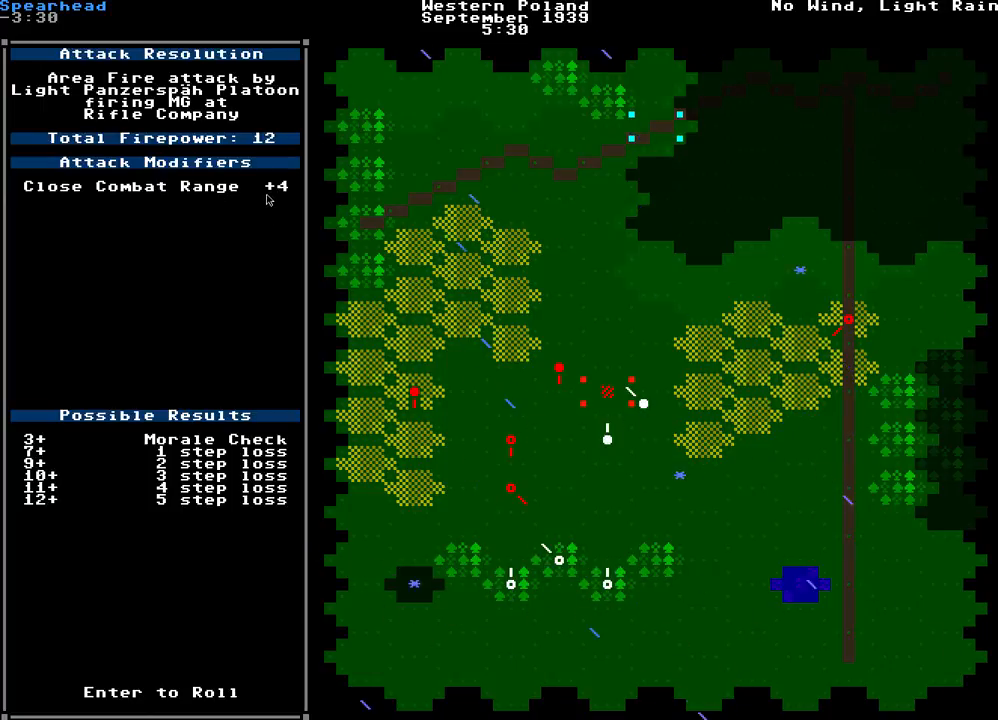
{"action": "mouse_move", "coordinate": [672, 422]}
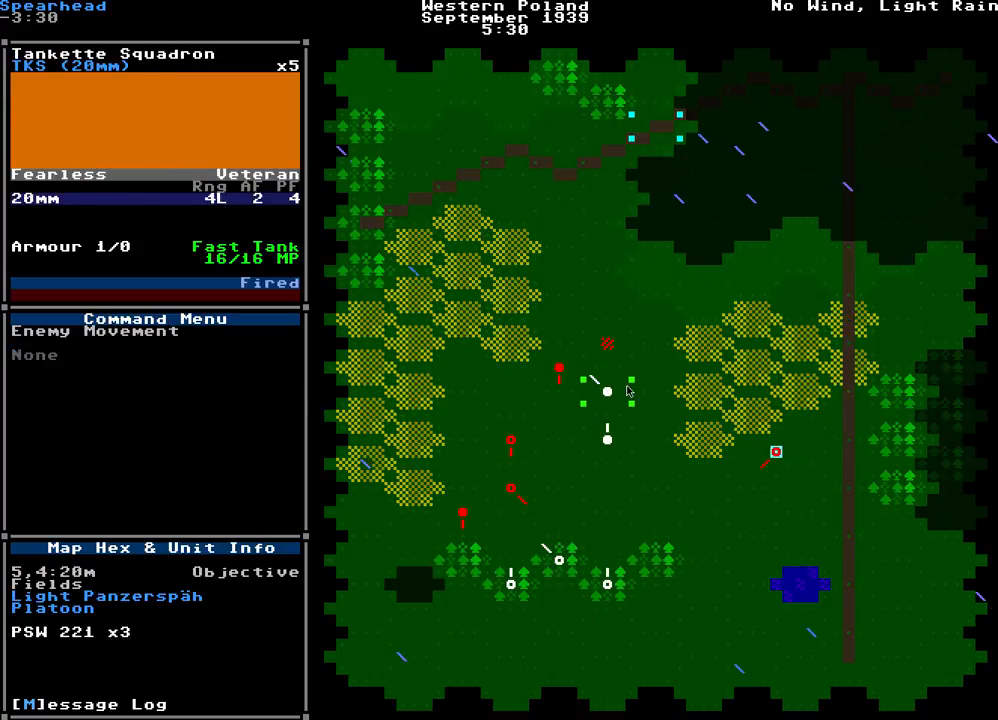
Step: Roll the Tankette Squadron's attack on the HQ Panzer Squadron and continue into the 5:45 turn
{"action": "left_click", "coordinate": [512, 440]}
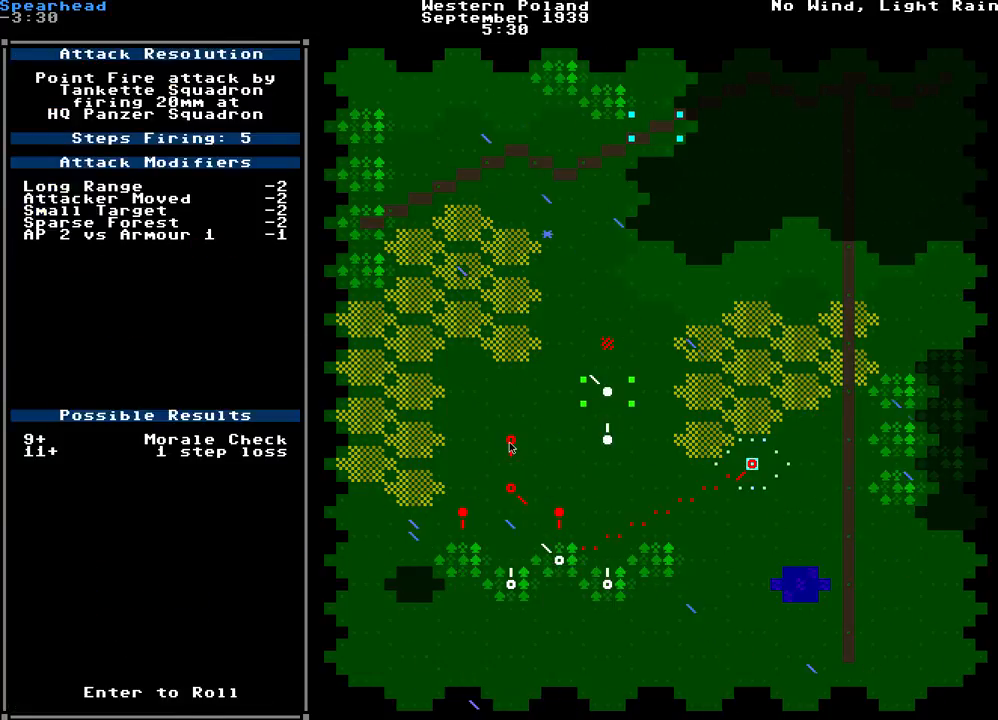
{"action": "key", "text": "enter"}
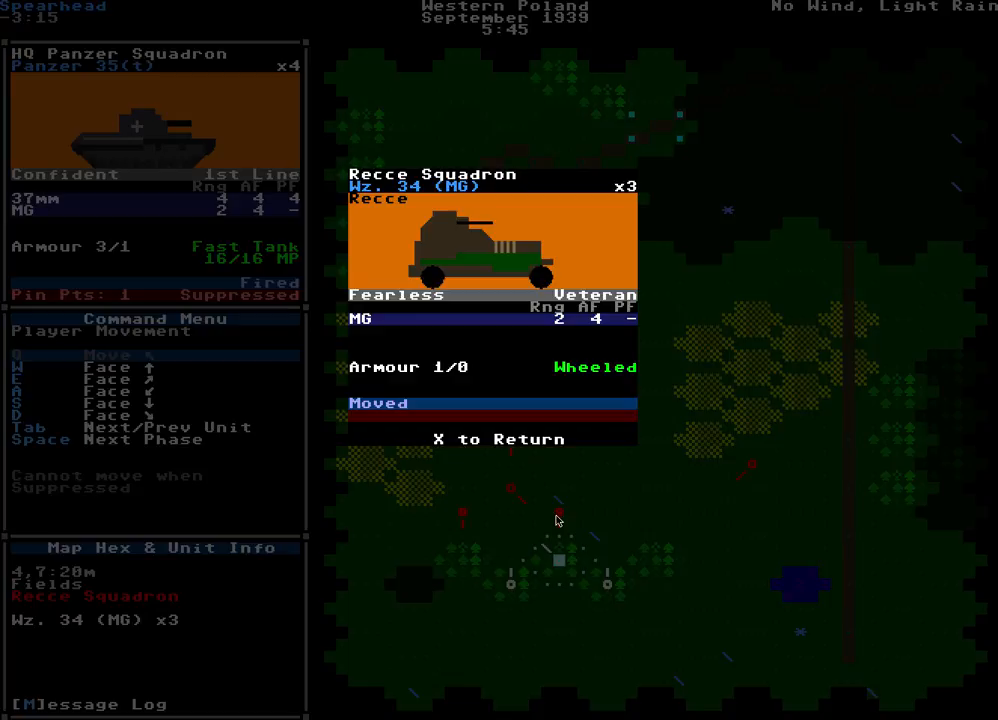
{"action": "mouse_move", "coordinate": [572, 492]}
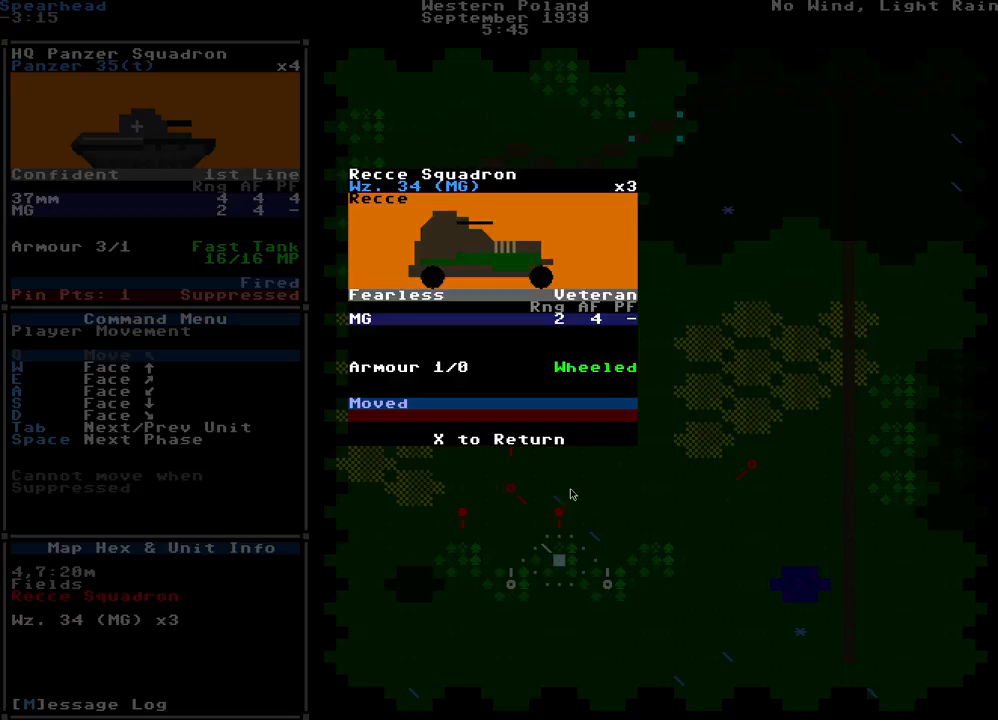
{"action": "mouse_move", "coordinate": [528, 312]}
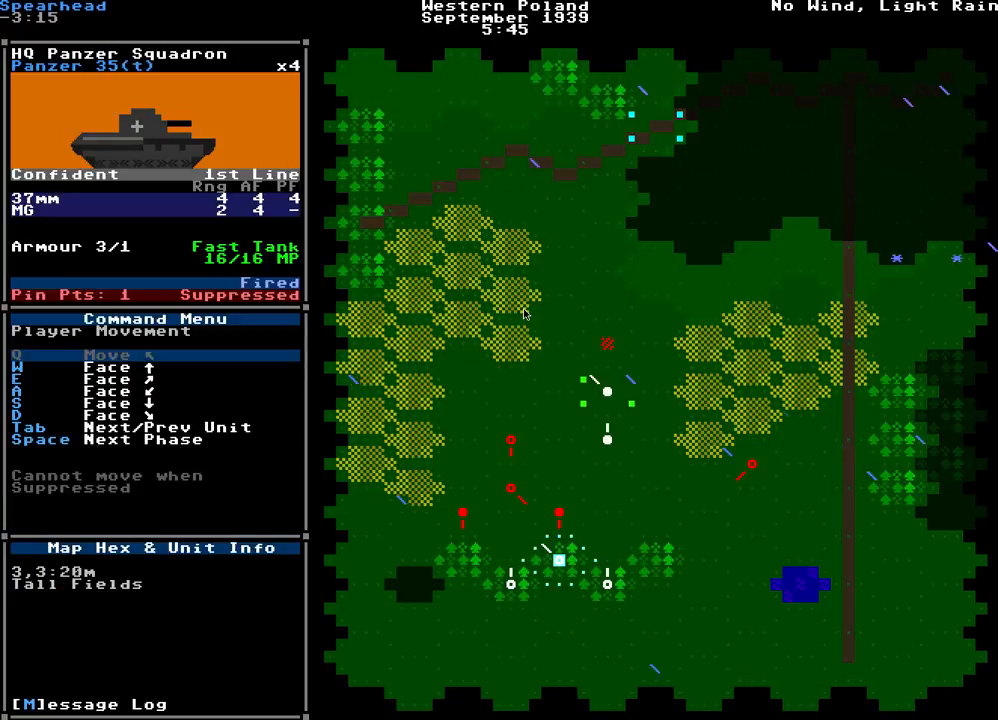
{"action": "mouse_move", "coordinate": [544, 520]}
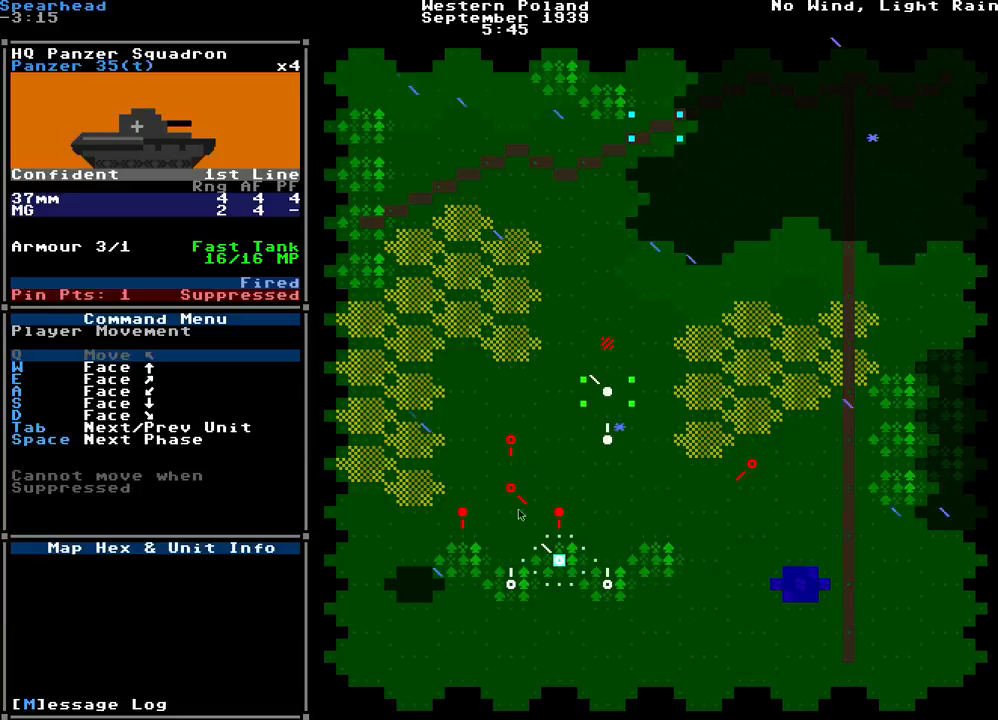
{"action": "mouse_move", "coordinate": [624, 316]}
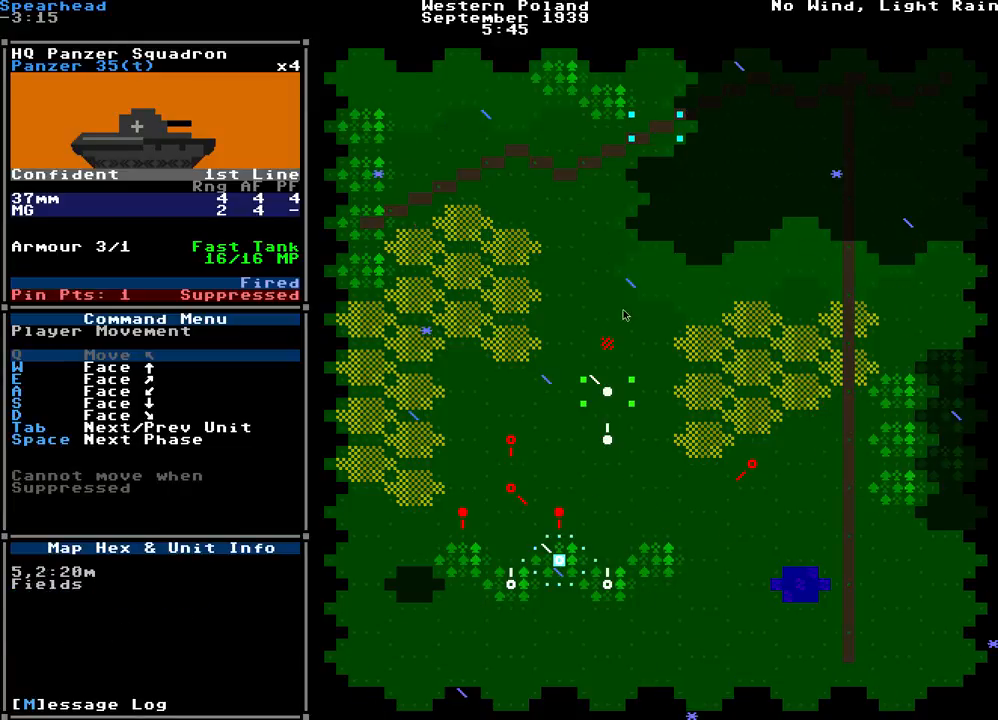
Step: Switch from the suppressed HQ Panzer Squadron to the Light Panzerspäh Platoon for movement
{"action": "key", "text": "Tab"}
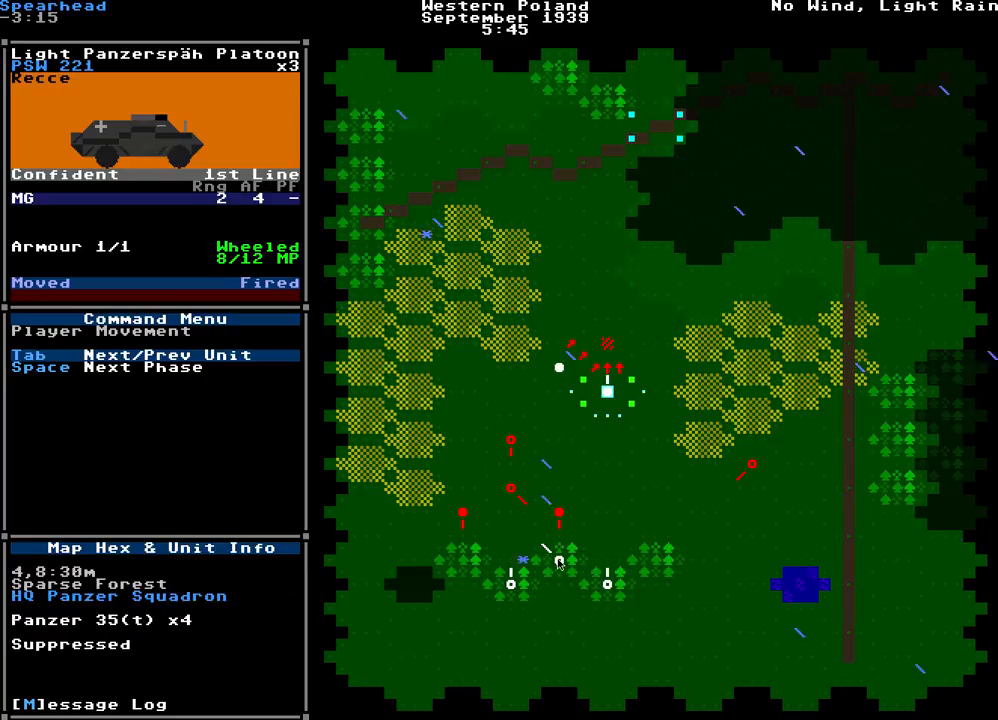
Step: End movement, fire the HQ and Light Panzer squadrons at the enemy, and select the recce platoon
{"action": "key", "text": "space"}
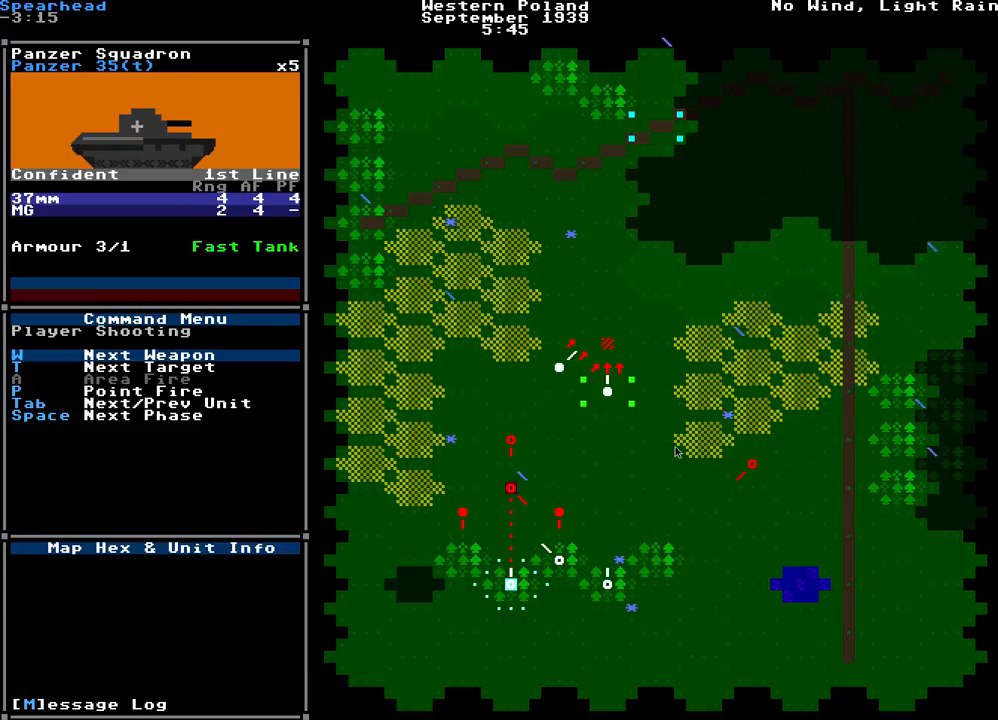
{"action": "key", "text": "p"}
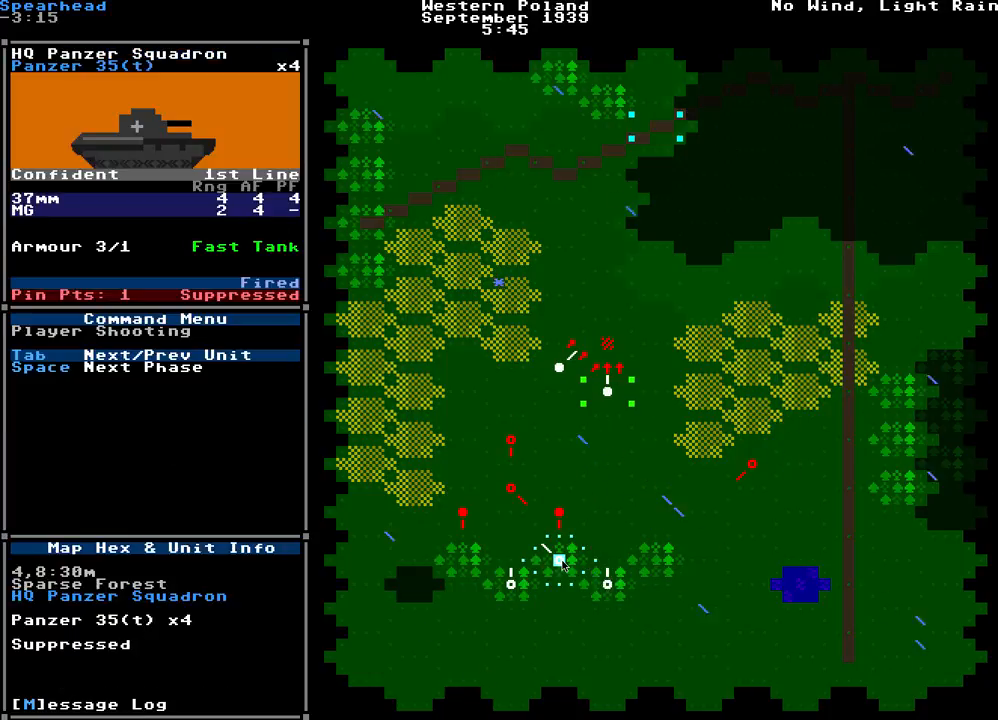
{"action": "key", "text": "Tab"}
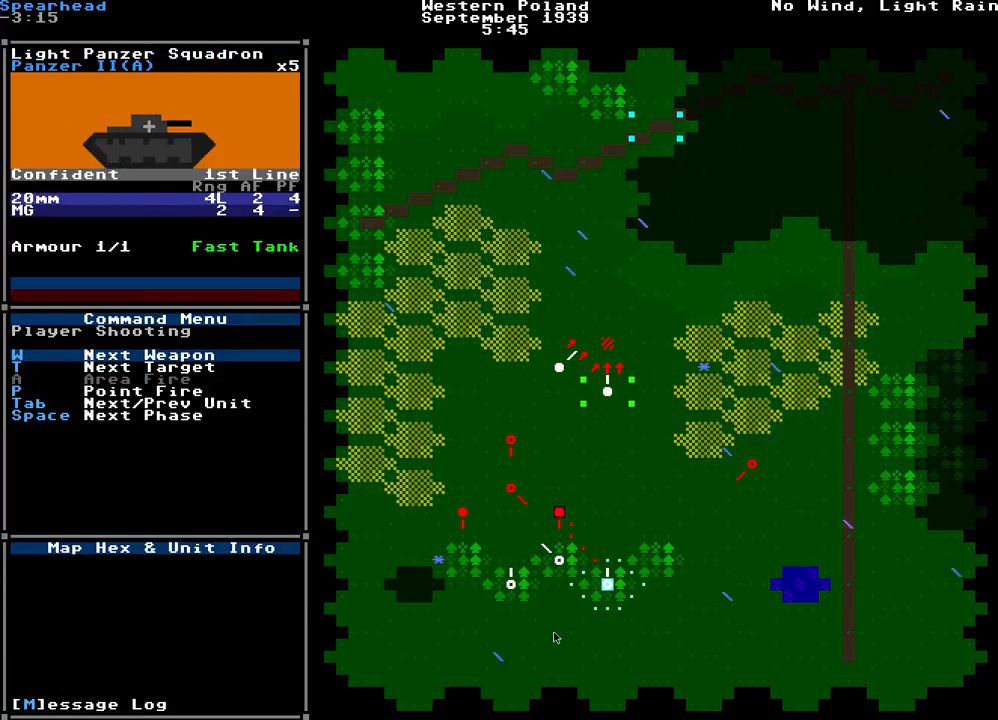
{"action": "key", "text": "p"}
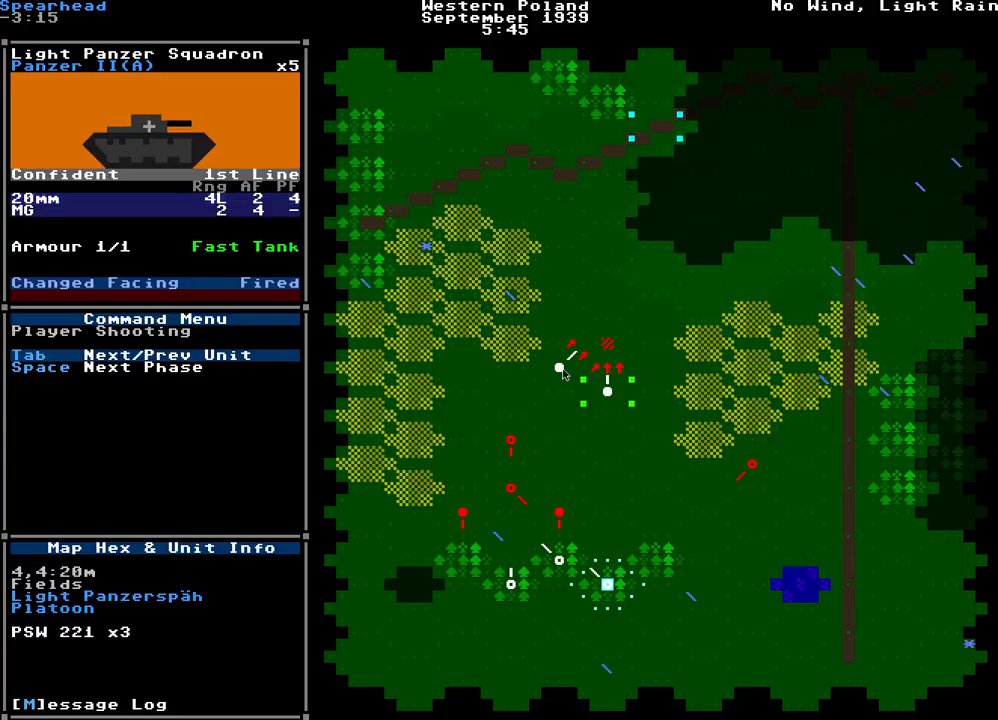
{"action": "key", "text": "Tab"}
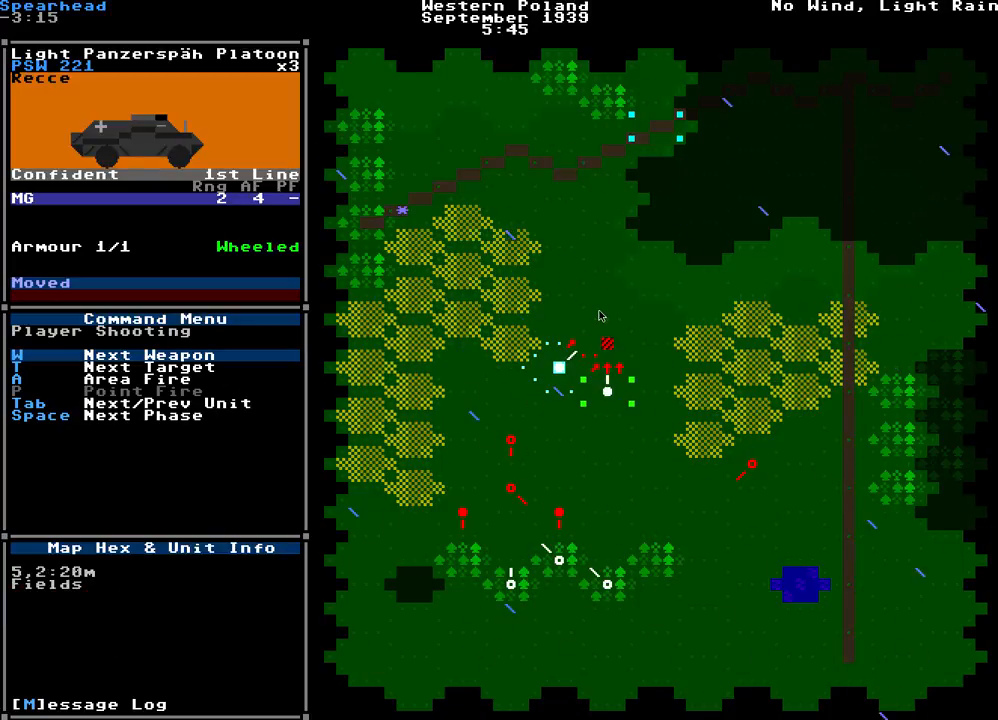
Step: Area-fire the recce platoon on the Rifle Company, pinning it, and end player shooting
{"action": "key", "text": "a"}
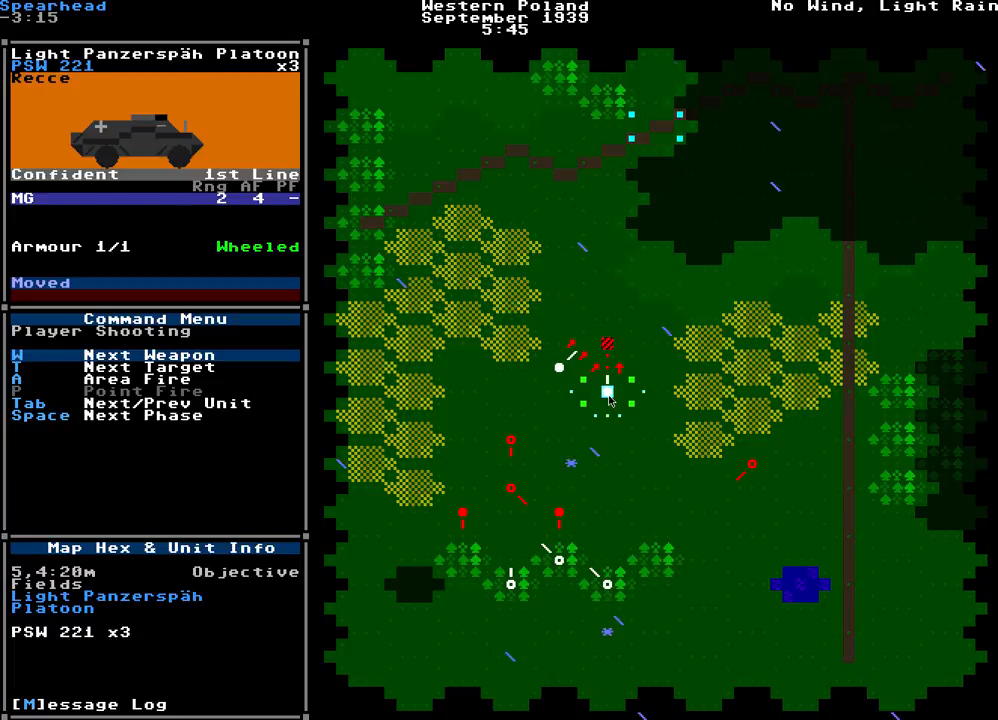
{"action": "key", "text": "a"}
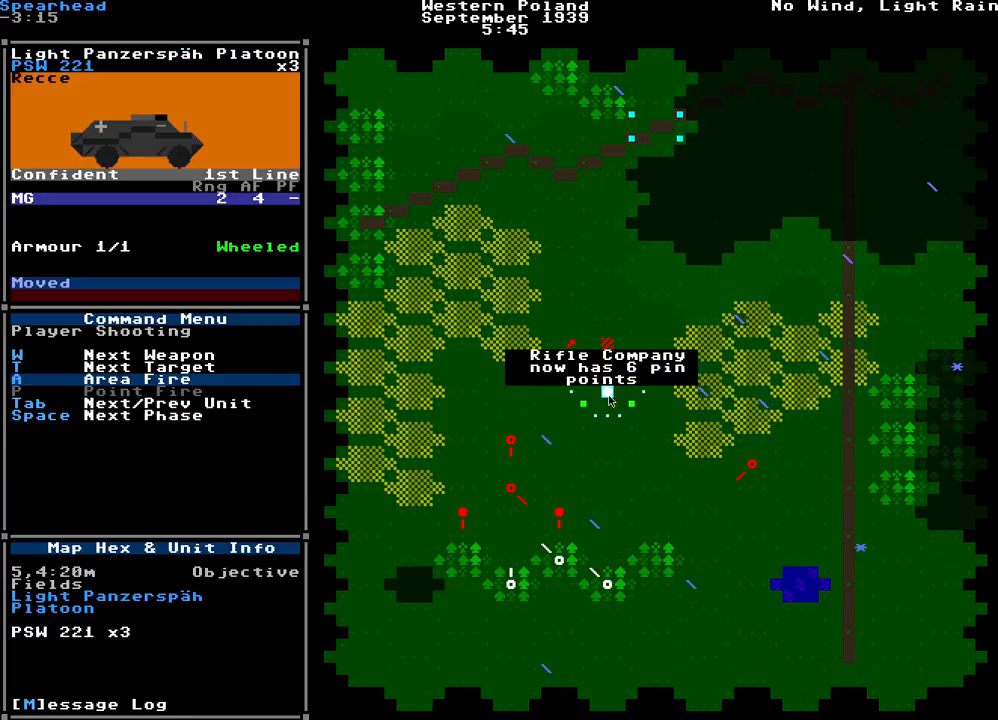
{"action": "key", "text": "space"}
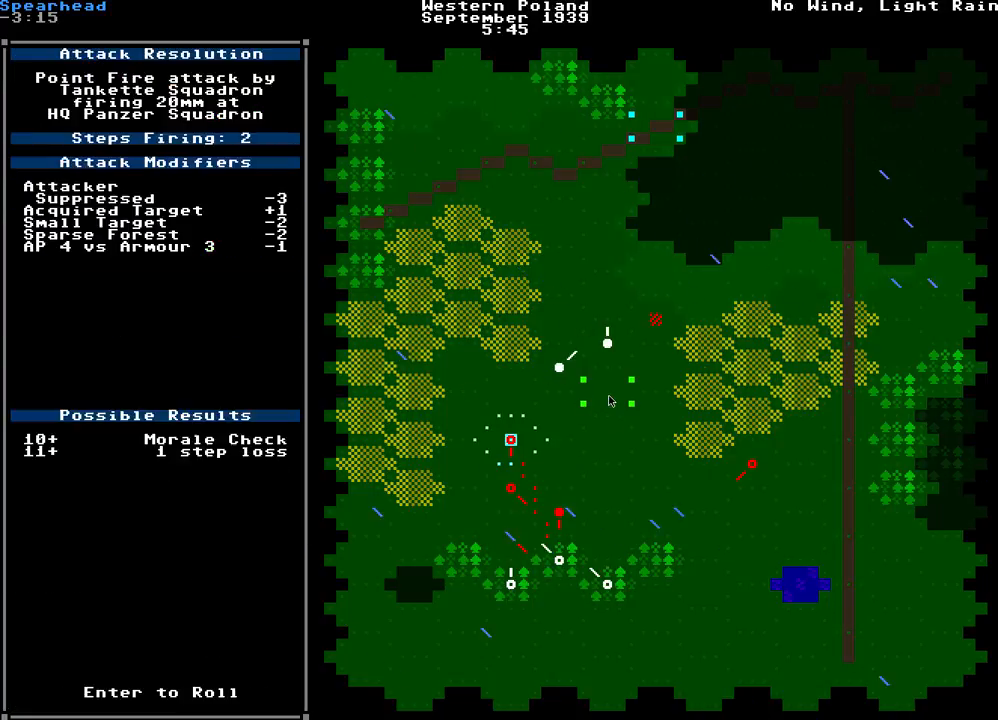
Step: Roll the tankettes' no-effect attack on the HQ squadron and continue into the 6:00 movement phase
{"action": "key", "text": "enter"}
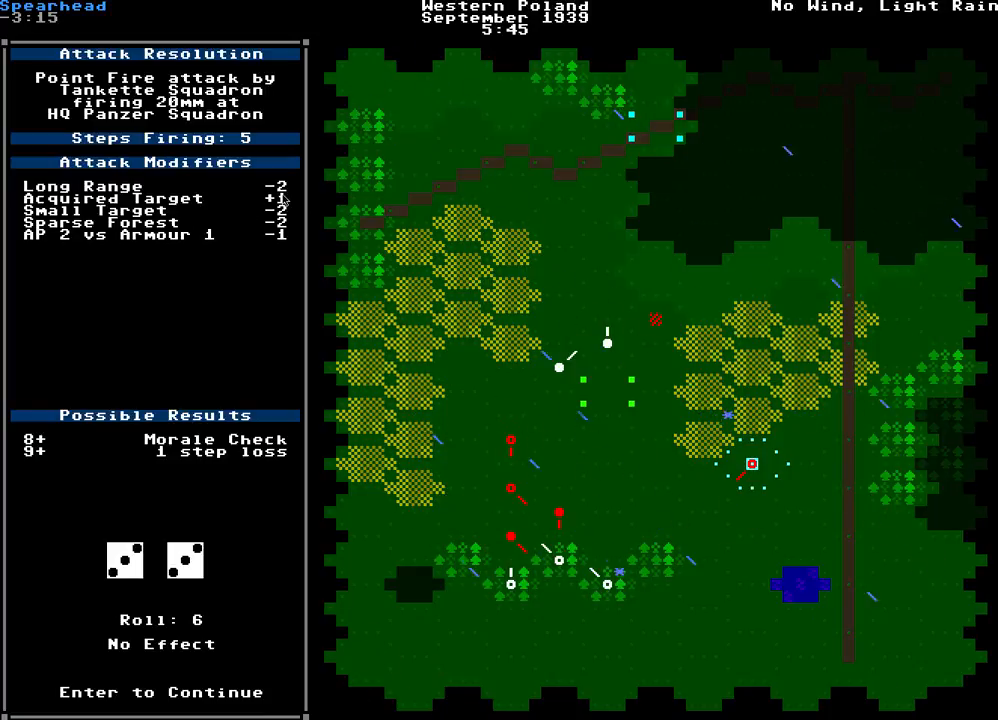
{"action": "key", "text": "enter"}
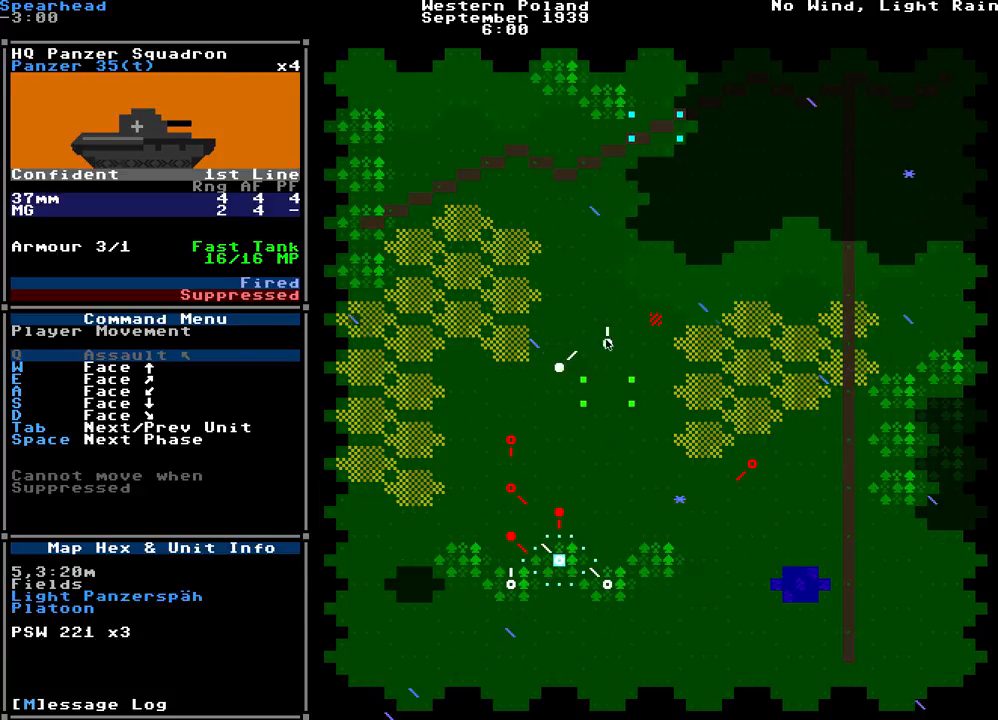
Step: Switch to the PSW 221 recce platoon and advance it one hex north
{"action": "key", "text": "Tab"}
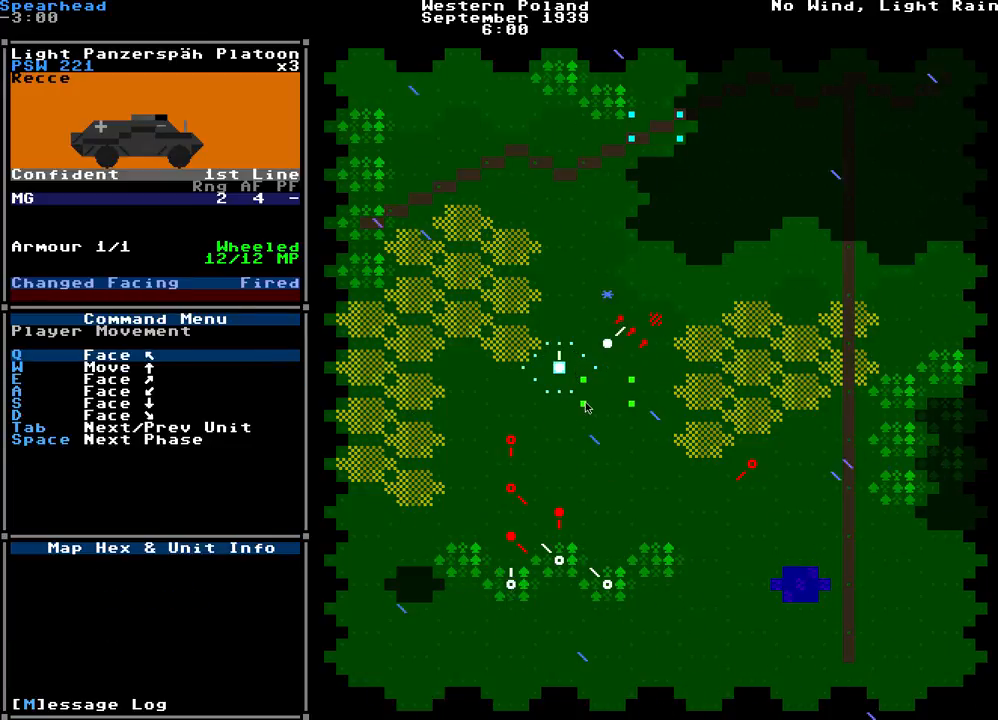
{"action": "mouse_move", "coordinate": [558, 368]}
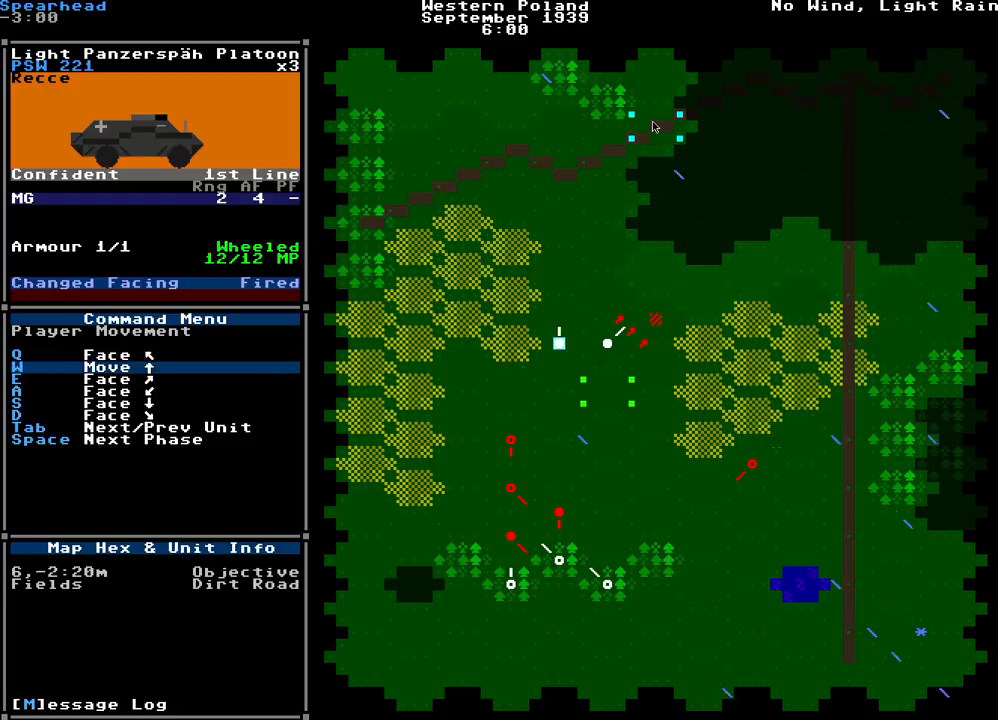
{"action": "key", "text": "w"}
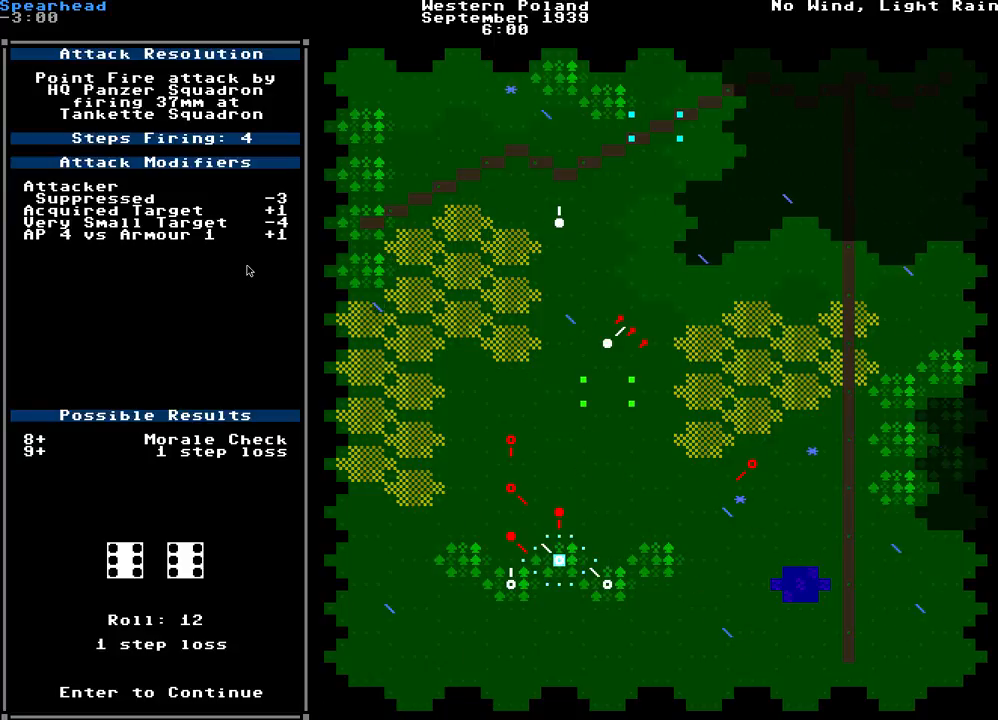
Step: Acknowledge the tankette step loss, fire the Light Panzer Squadron at the Recce Squadron, and end shooting
{"action": "key", "text": "Return"}
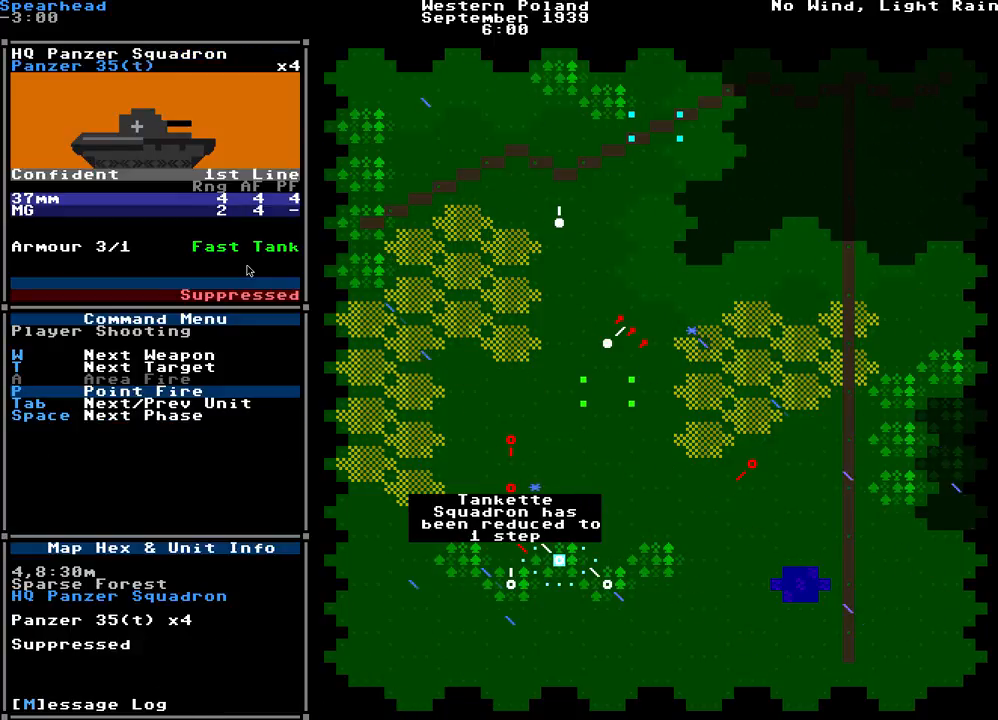
{"action": "left_click", "coordinate": [16, 390]}
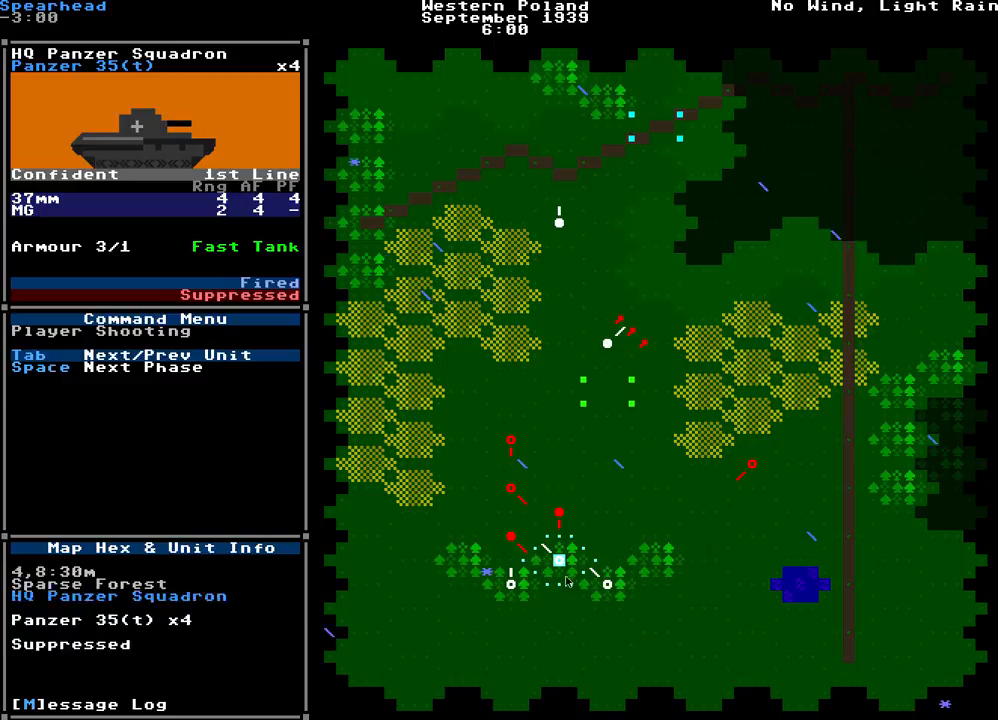
{"action": "key", "text": "Tab"}
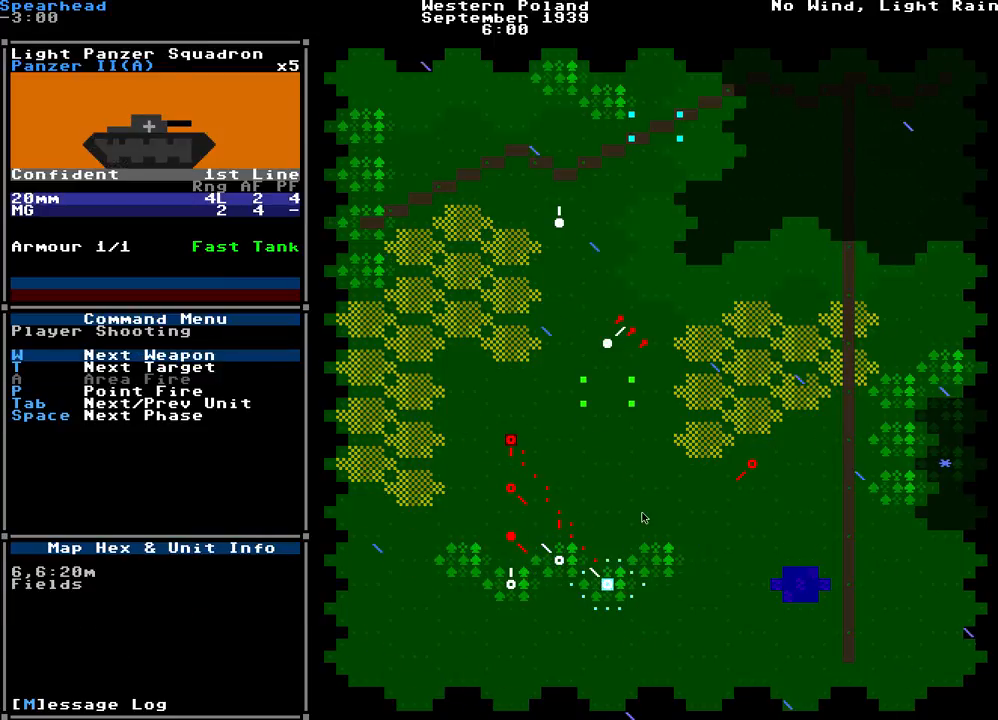
{"action": "key", "text": "p"}
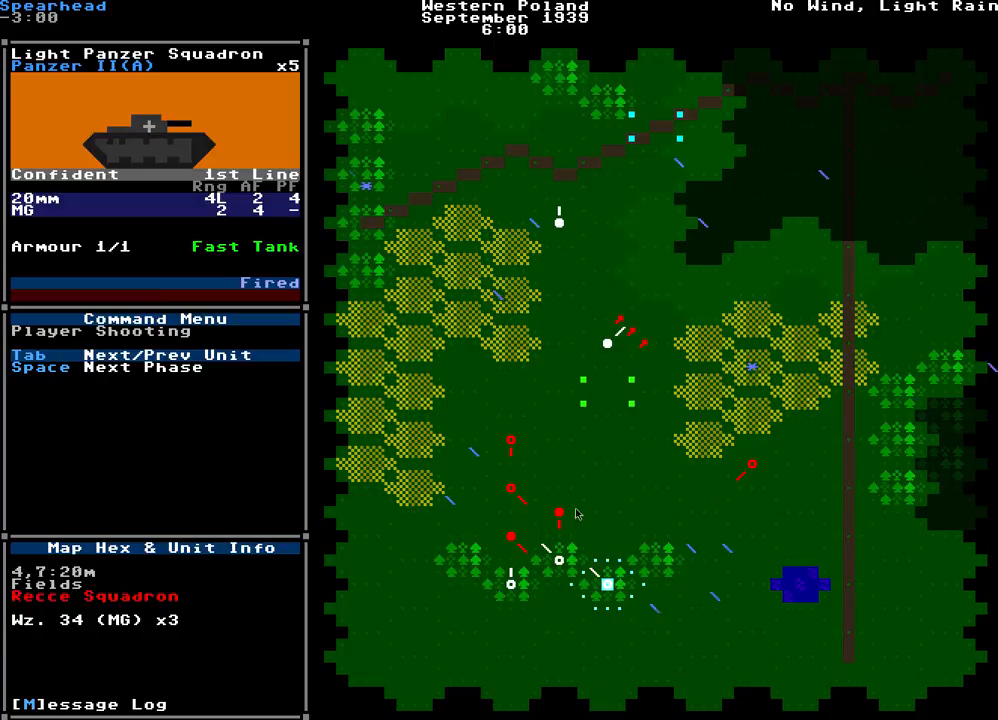
{"action": "mouse_move", "coordinate": [838, 472]}
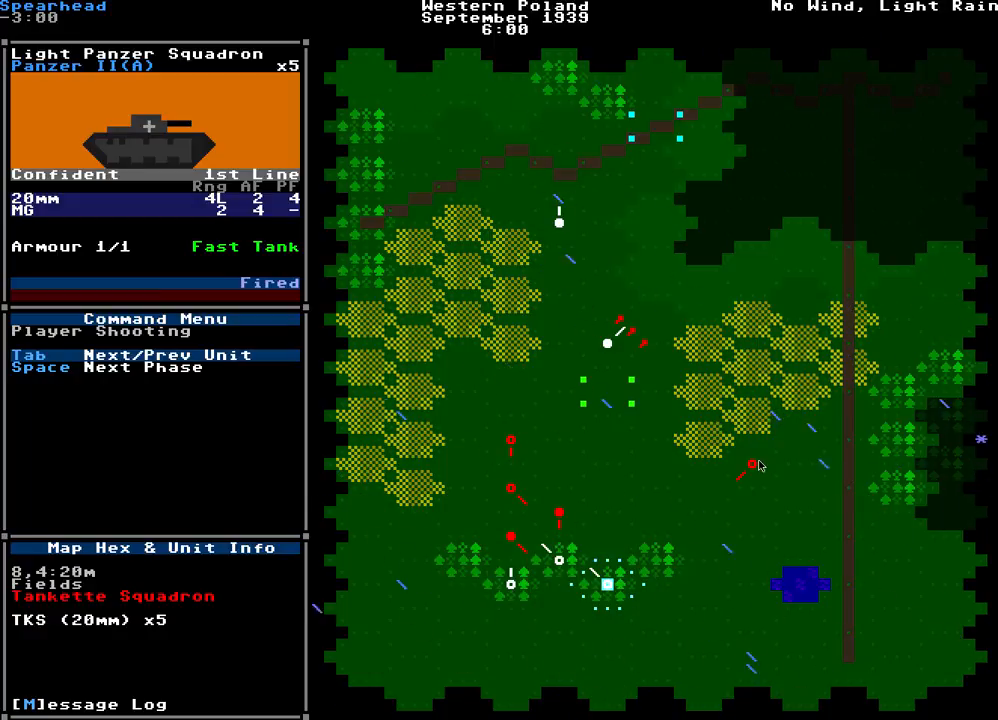
{"action": "key", "text": "space"}
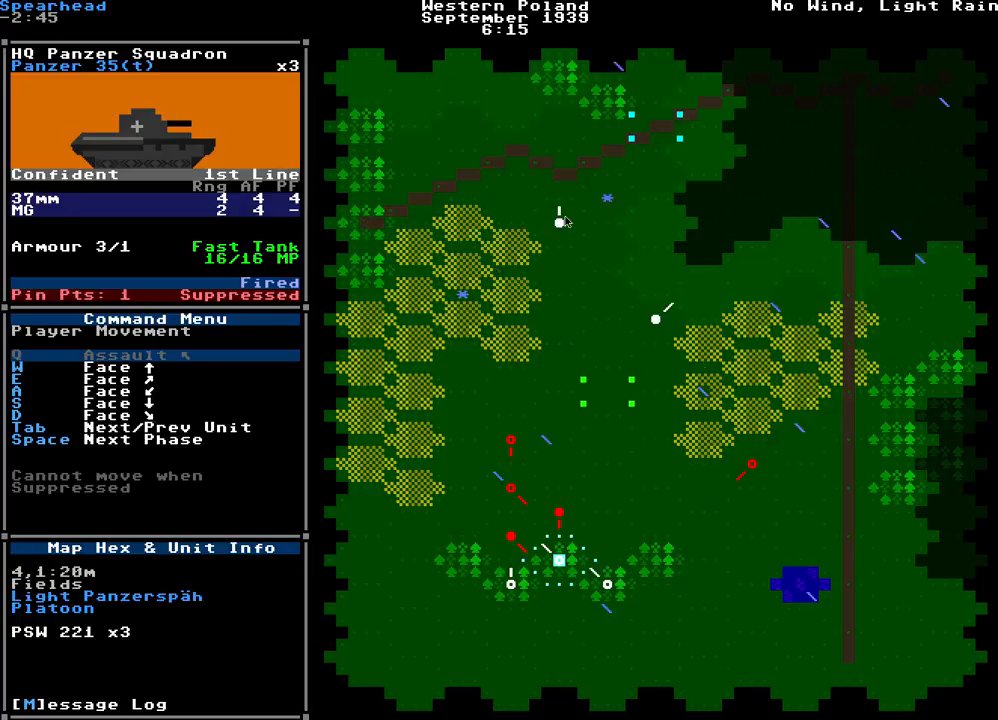
Step: Move the recce platoon north toward the objective and roll the Panzer II fire on the Tankette Squadron
{"action": "key", "text": "Tab"}
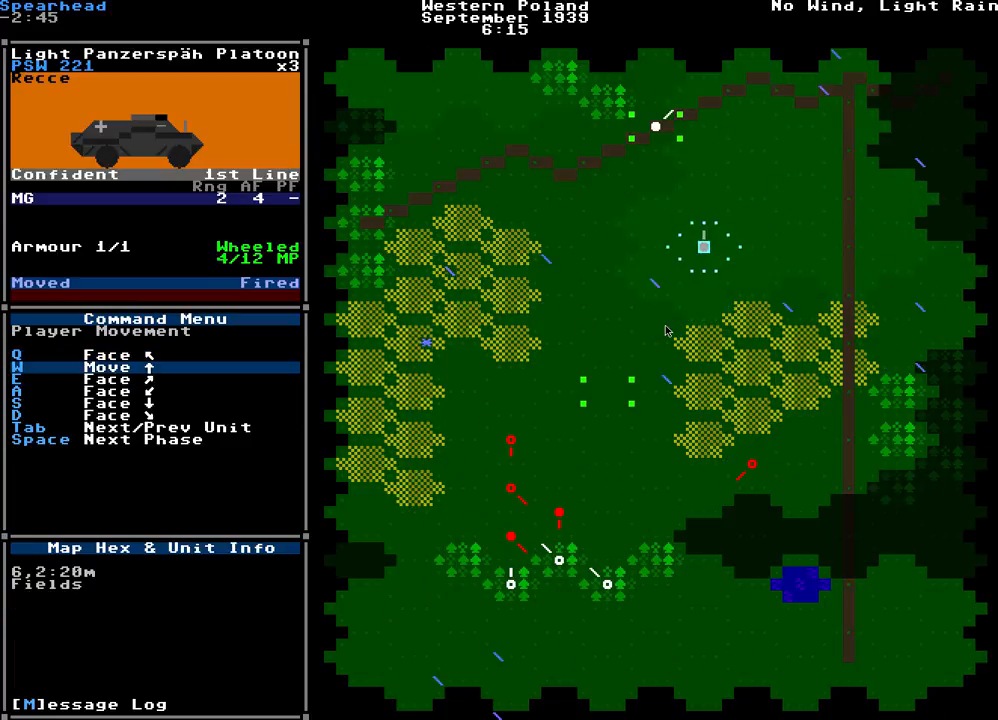
{"action": "key", "text": "w"}
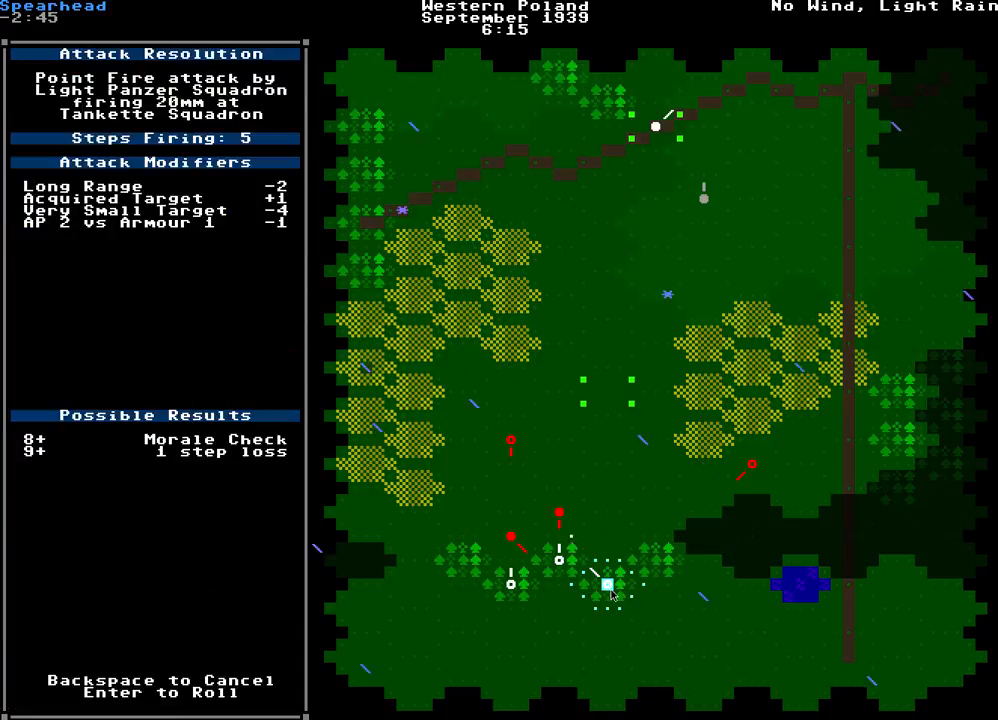
{"action": "key", "text": "enter"}
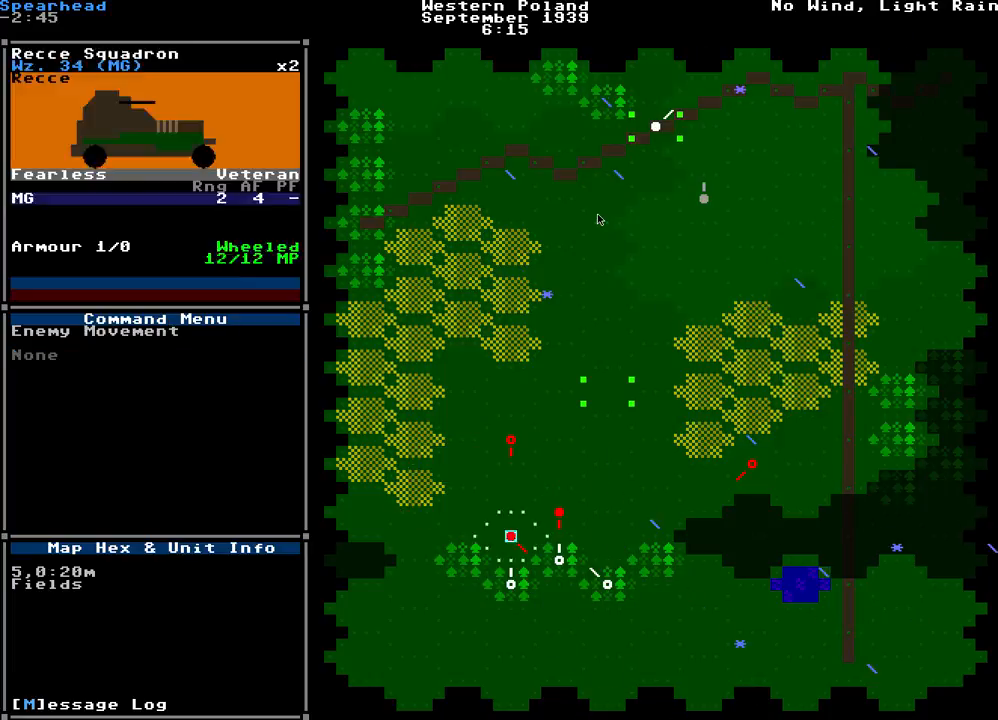
Step: Roll the tankettes' final attack on the HQ squadron and continue to the all-objectives-captured victory
{"action": "left_click", "coordinate": [752, 464]}
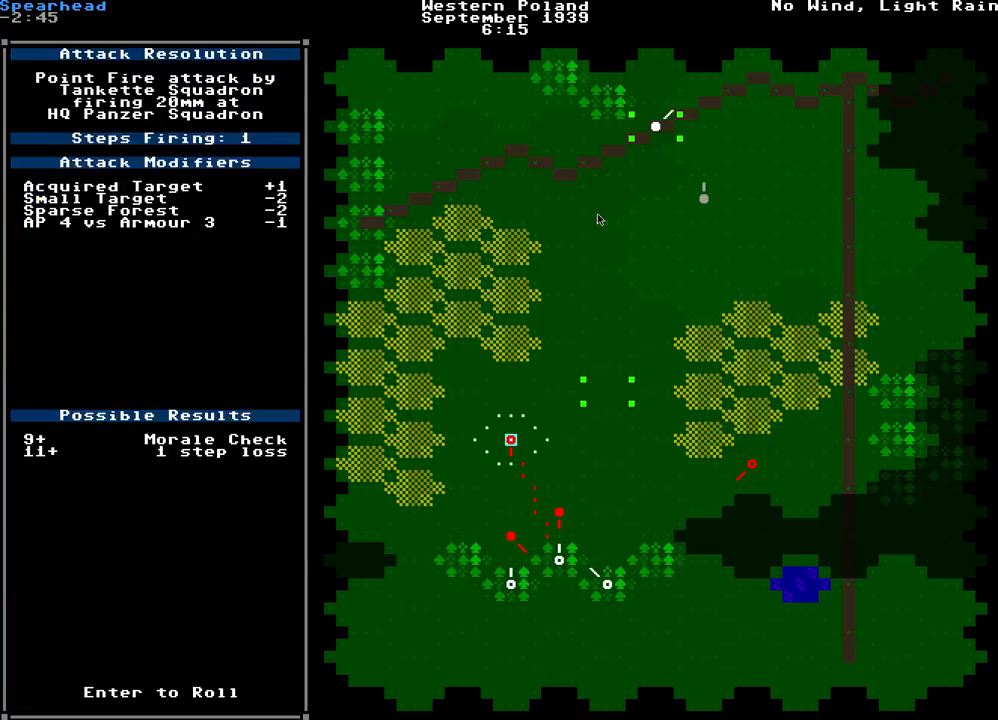
{"action": "key", "text": "enter"}
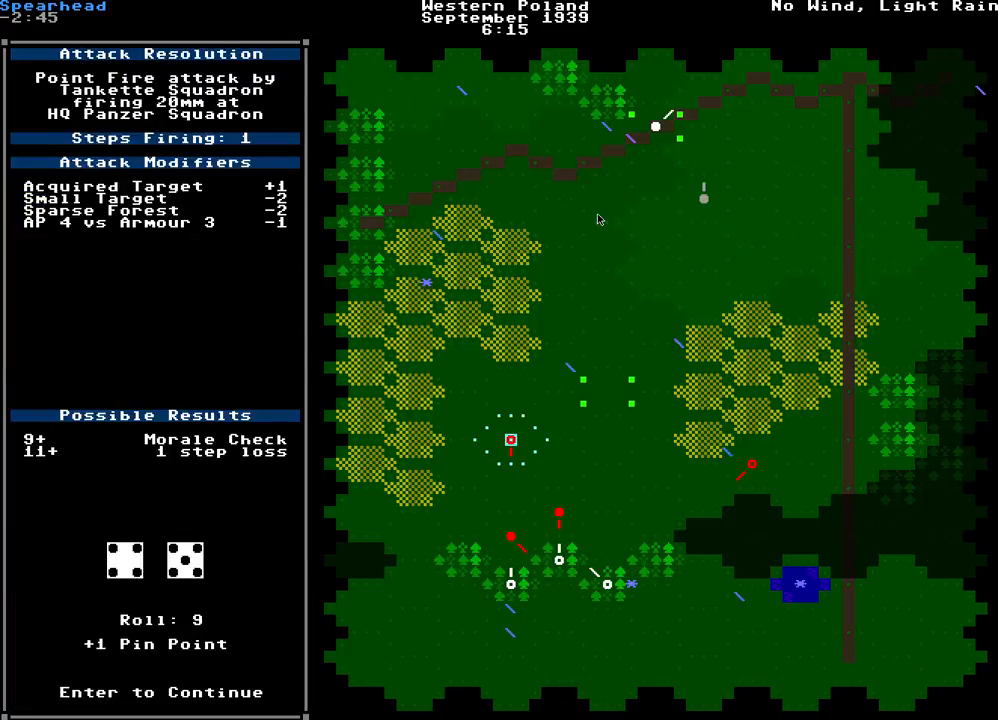
{"action": "key", "text": "enter"}
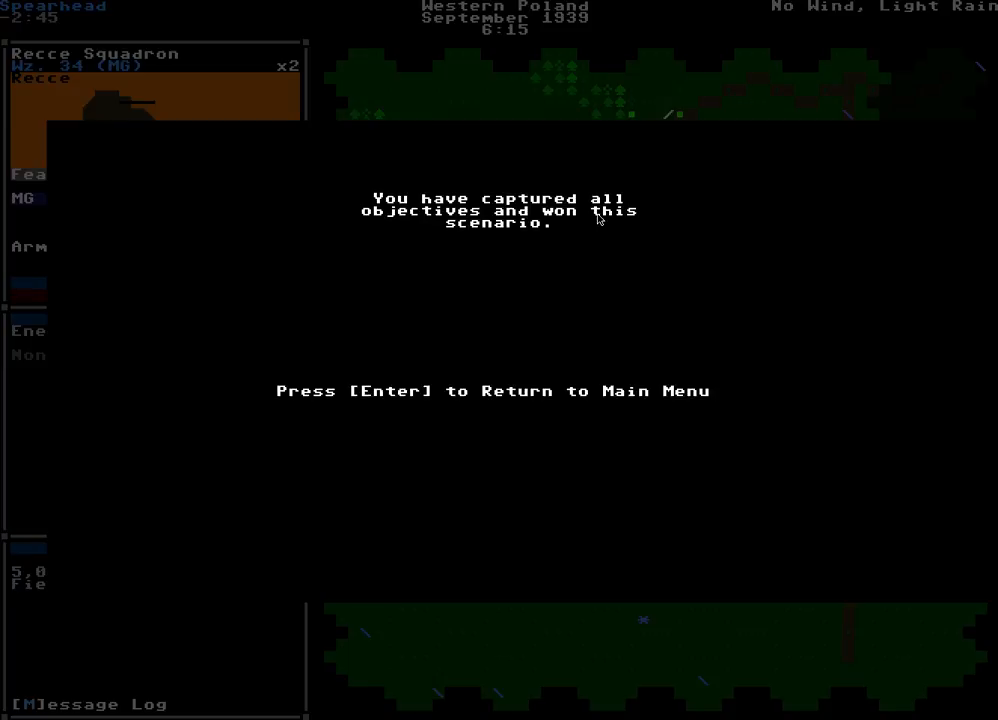
Step: Leave the victory screen and return to the main menu
{"action": "key", "text": "enter"}
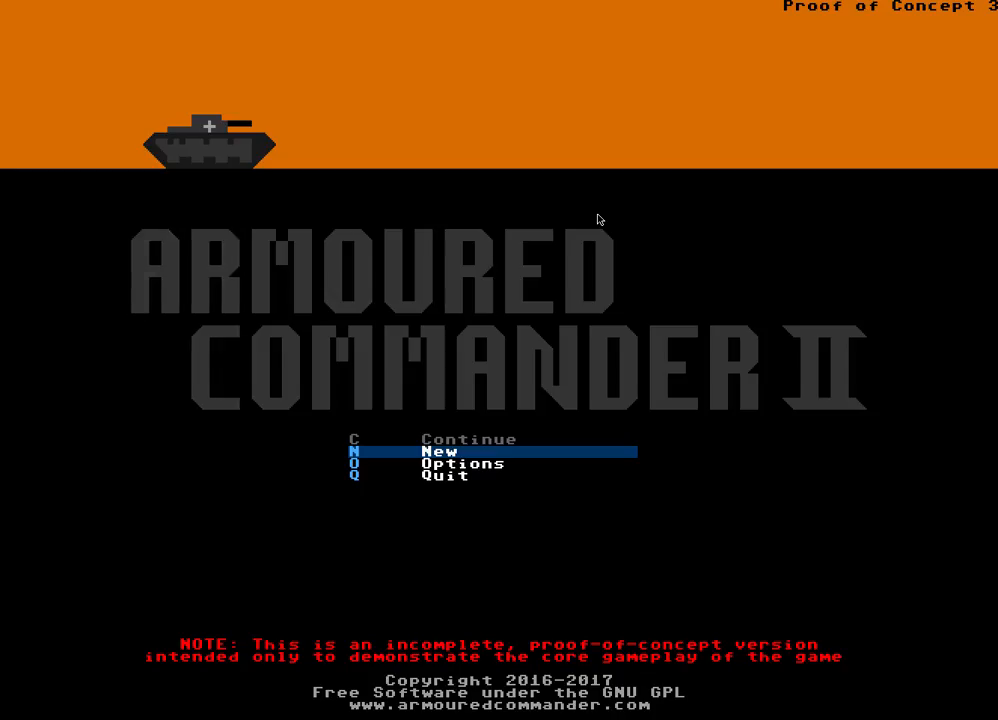